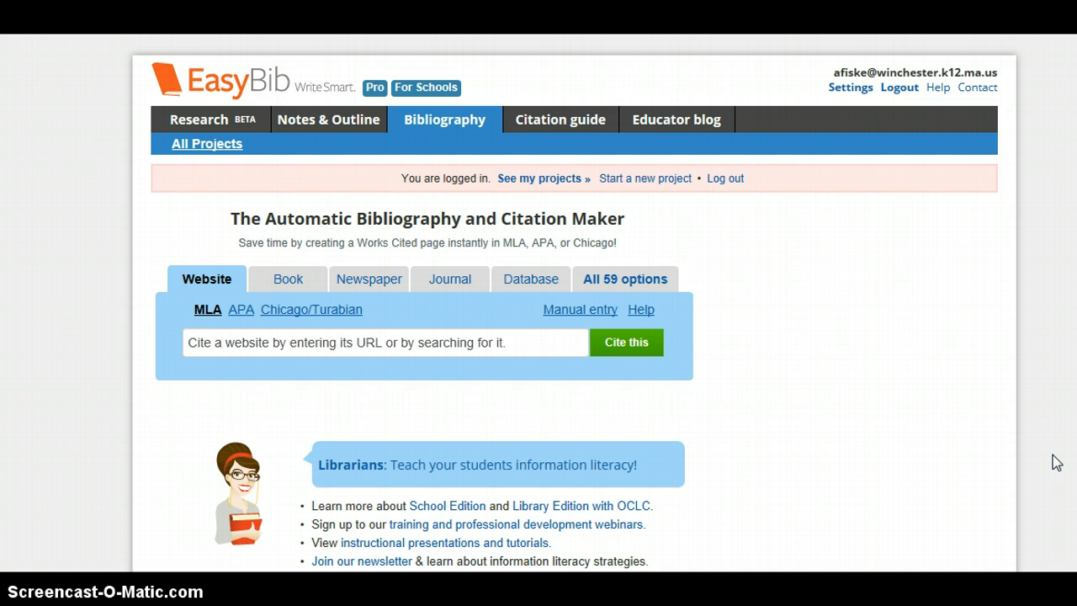
mouse_move(888, 326)
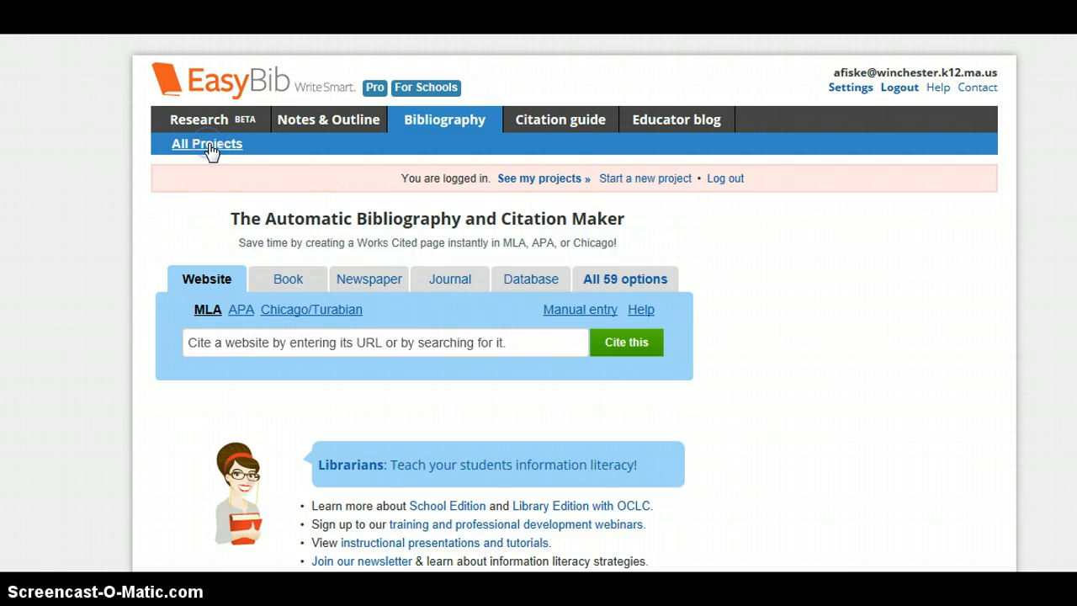
Step: Show the All Projects list from the Bibliography area
click(206, 143)
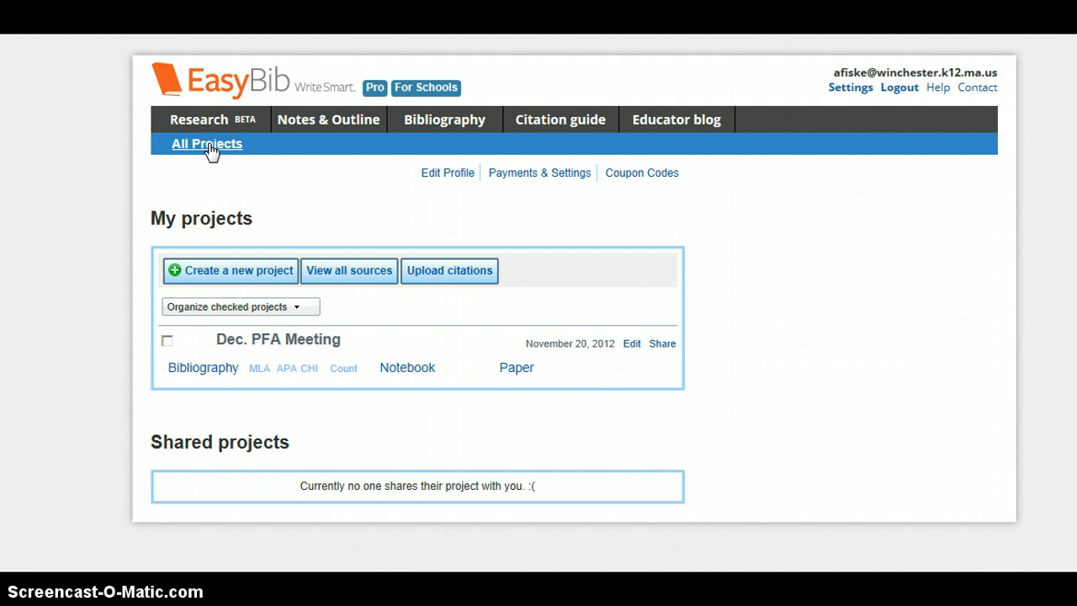
mouse_move(226, 254)
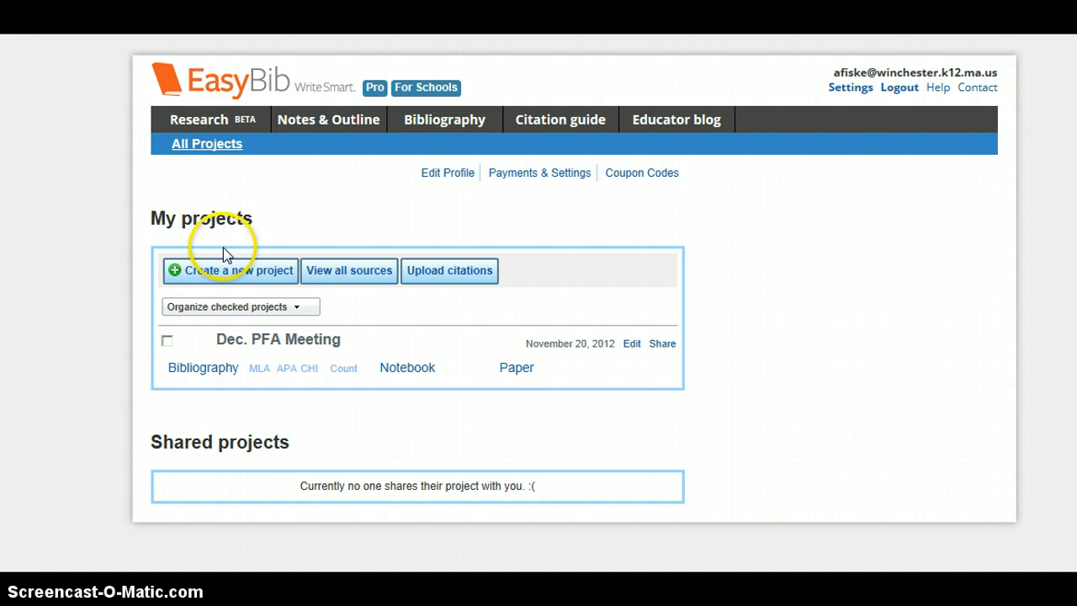
mouse_move(229, 269)
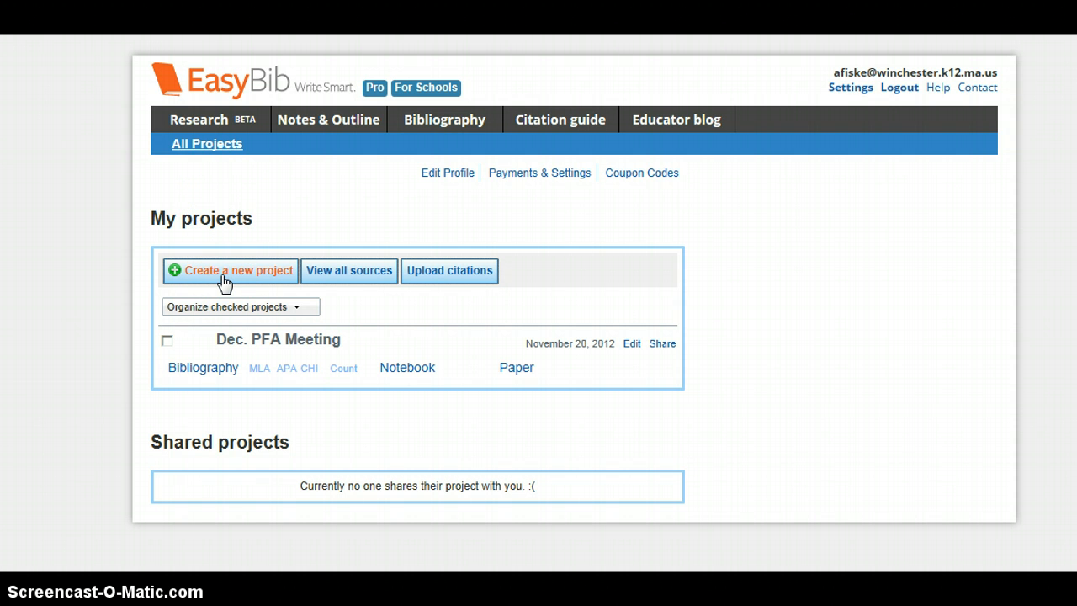
Step: Begin a new project and choose MLA 7 as its default style
click(229, 269)
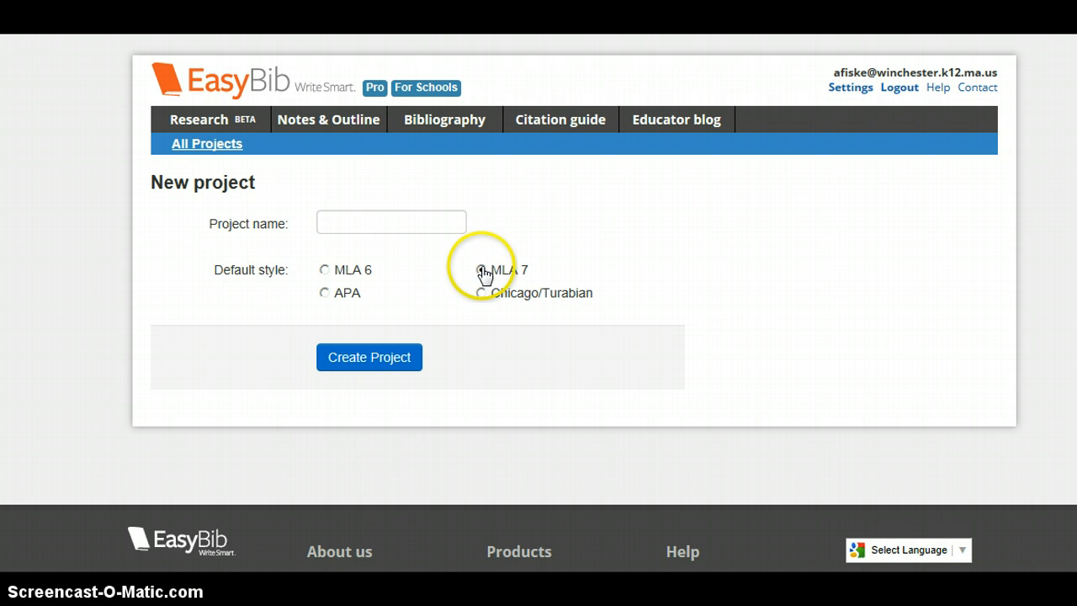
click(481, 269)
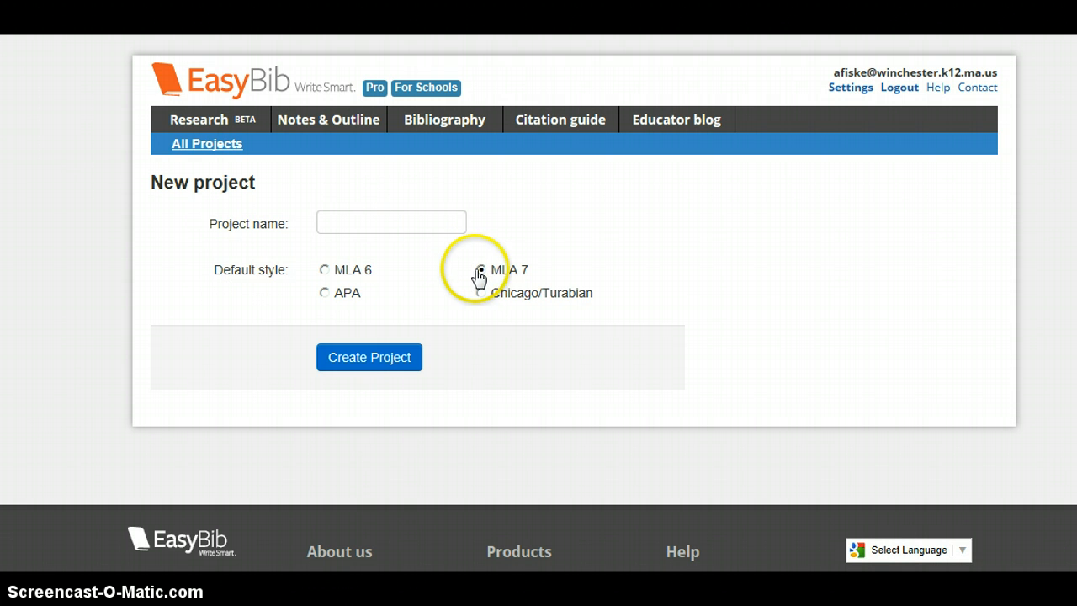
click(482, 270)
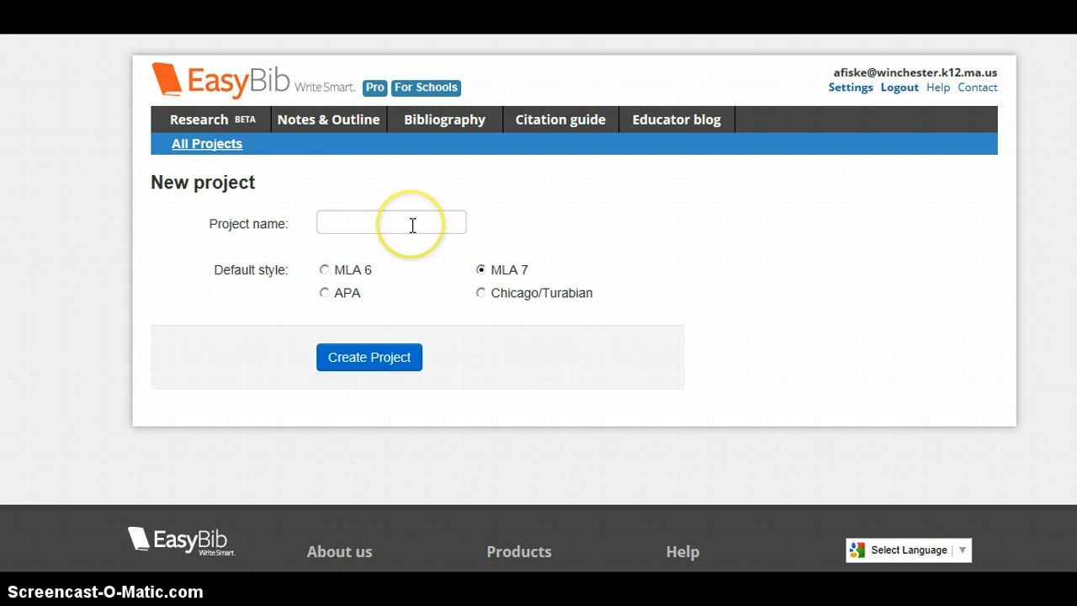
Step: Name the new project 'Silk Road Project'
click(390, 222)
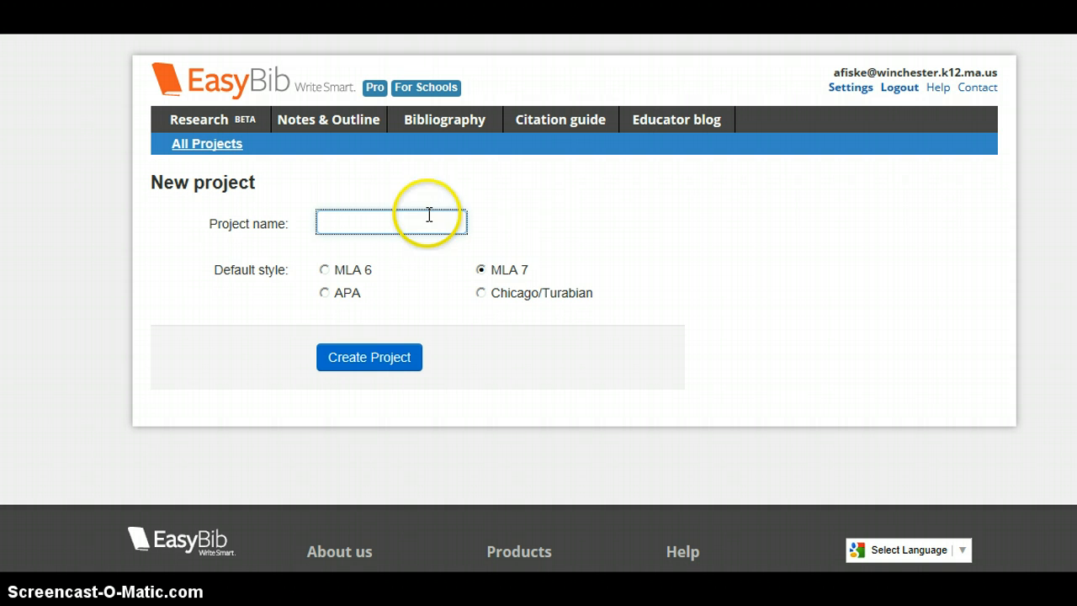
mouse_move(545, 219)
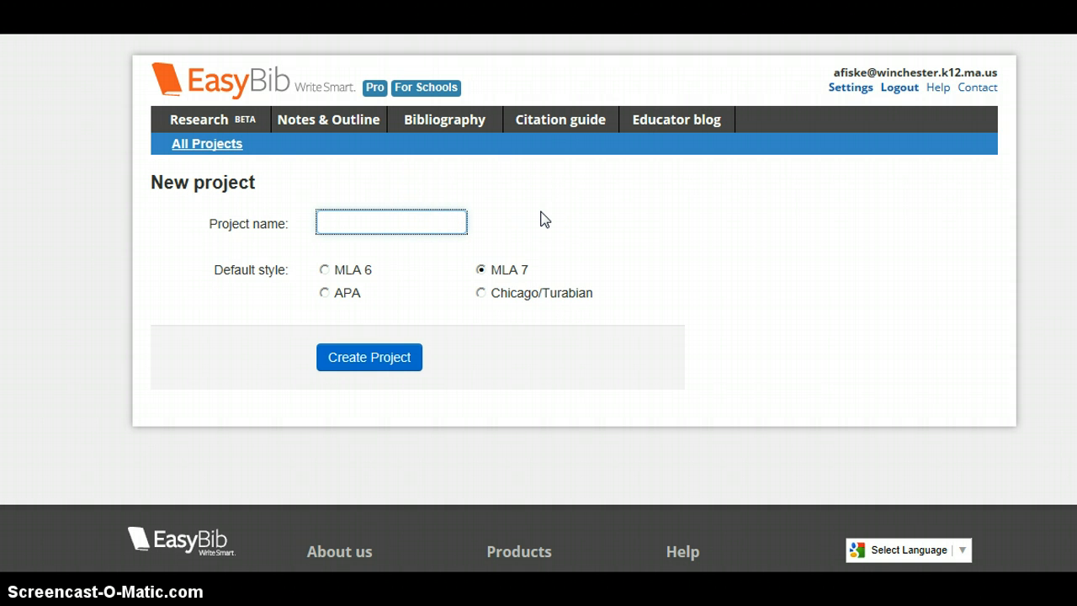
text(Silk Ro)
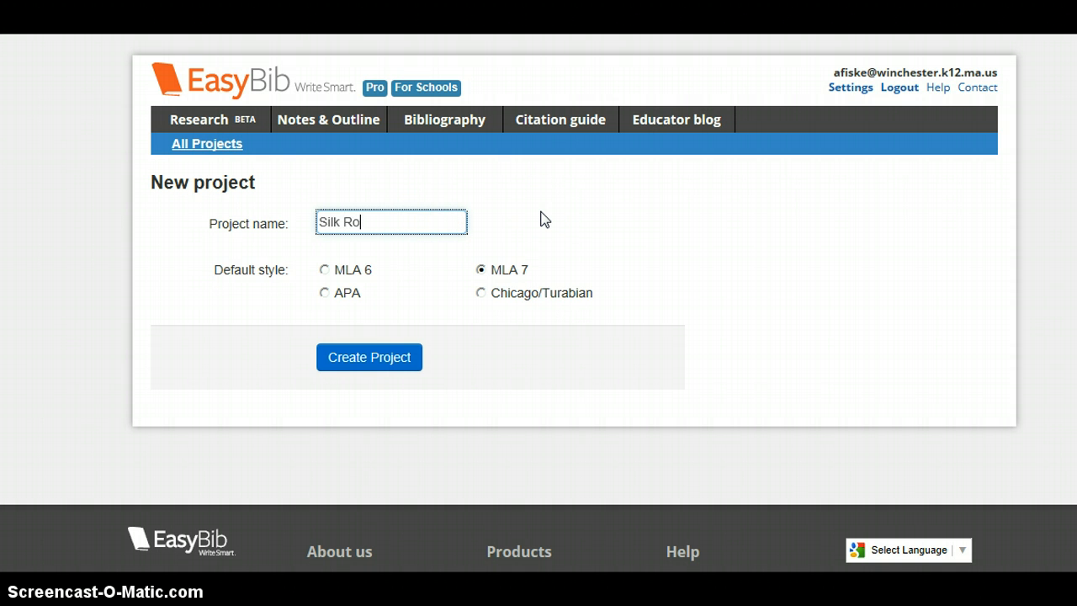
text(ad Proj)
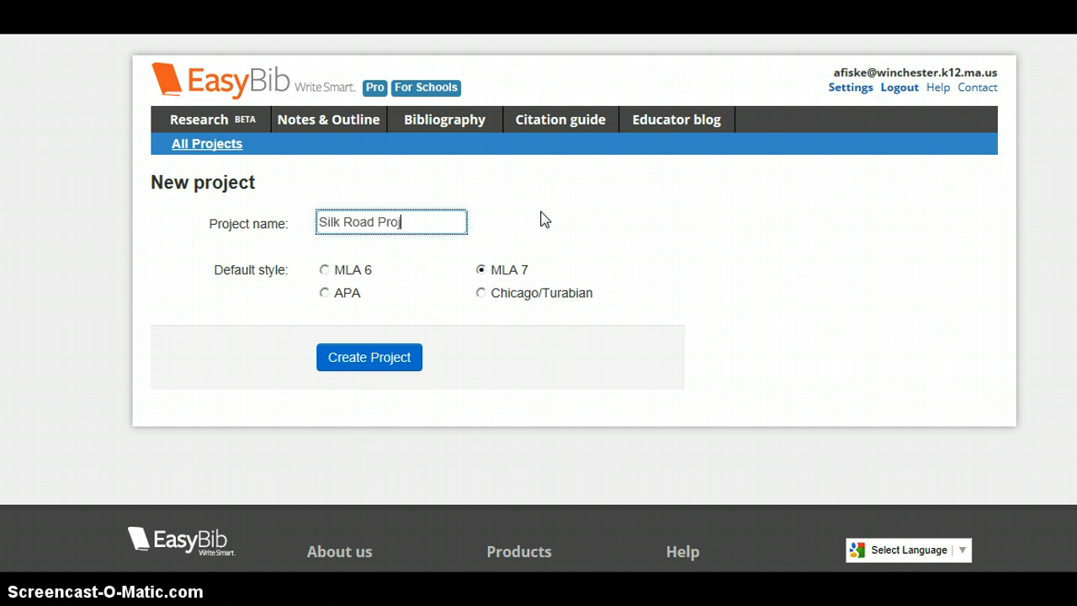
text(ect)
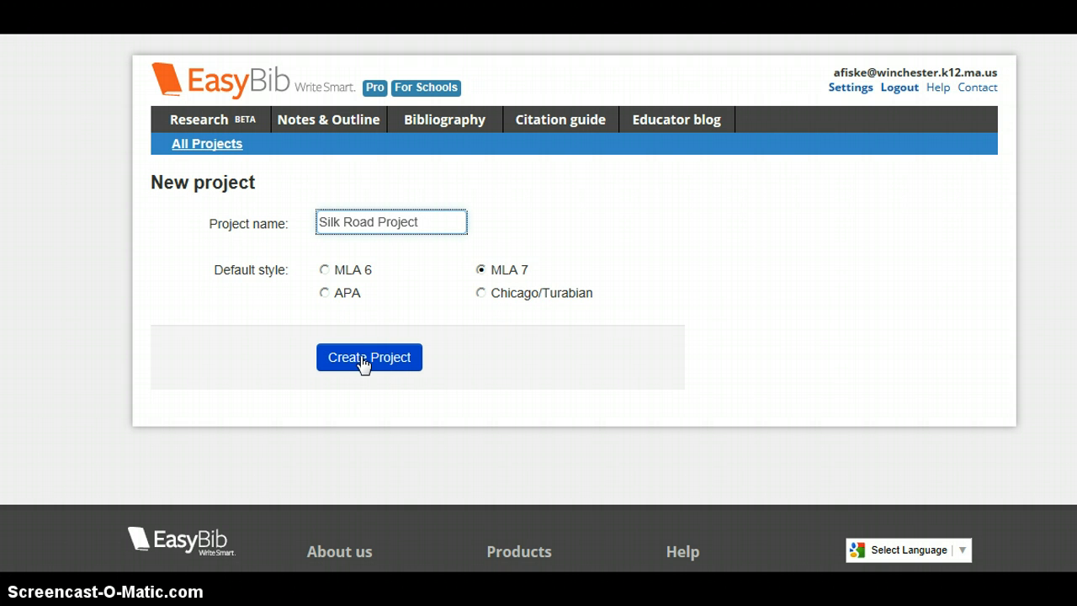
Step: Create the Silk Road Project so it joins Dec. PFA Meeting in the list
click(368, 356)
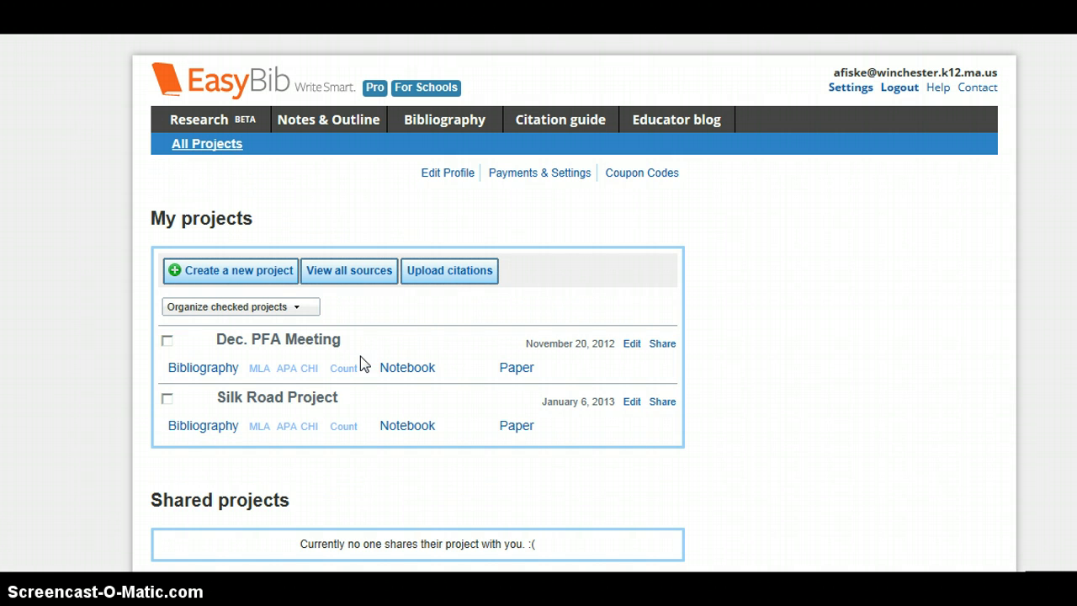
mouse_move(323, 394)
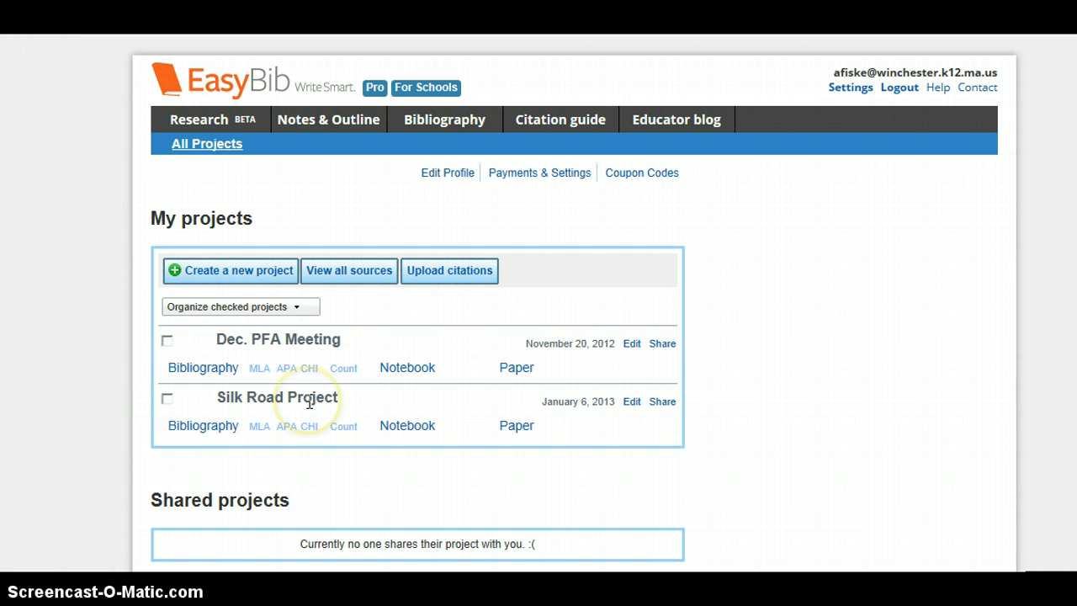
mouse_move(202, 424)
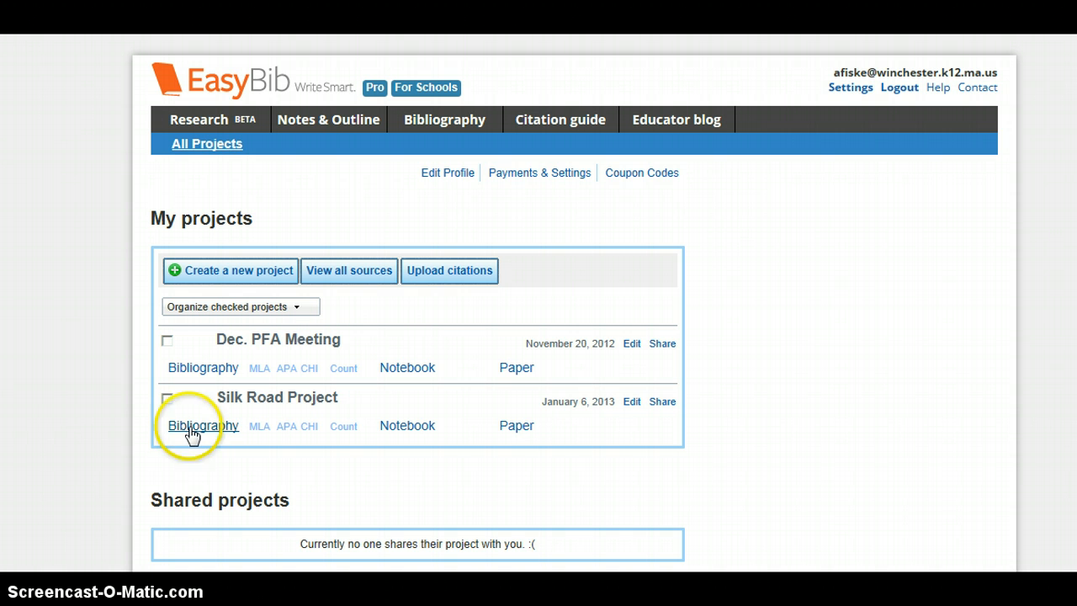
mouse_move(349, 458)
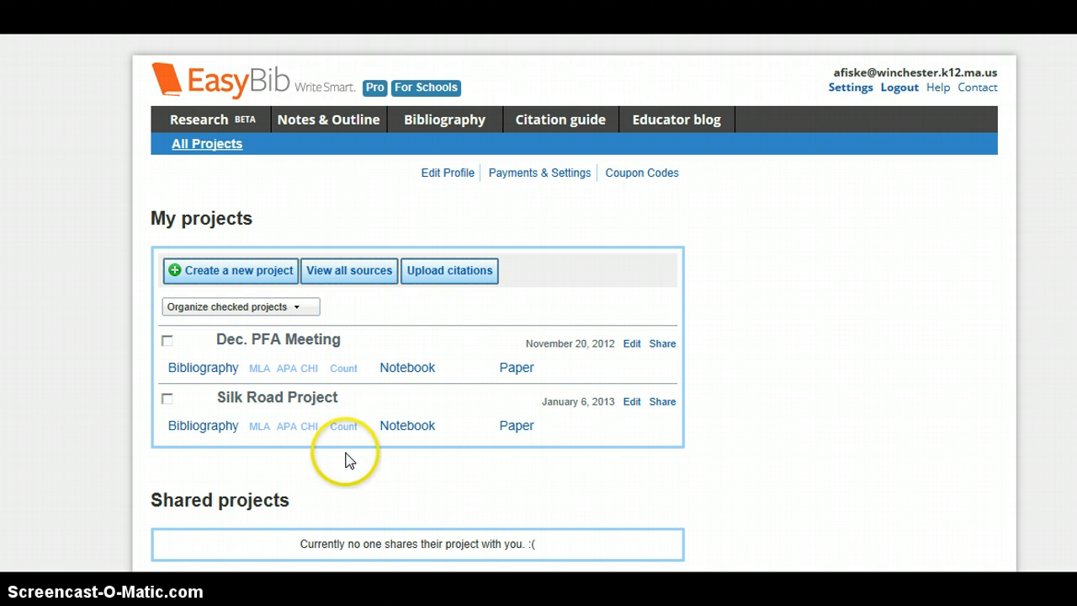
mouse_move(407, 424)
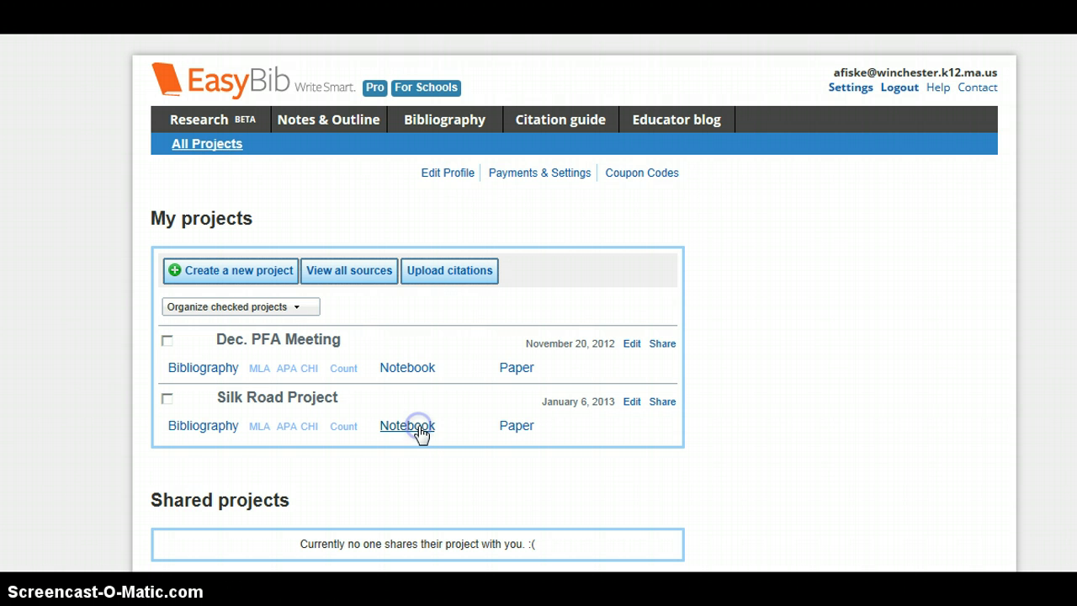
Step: Enter the Silk Road Project notebook with its empty notes area
click(407, 424)
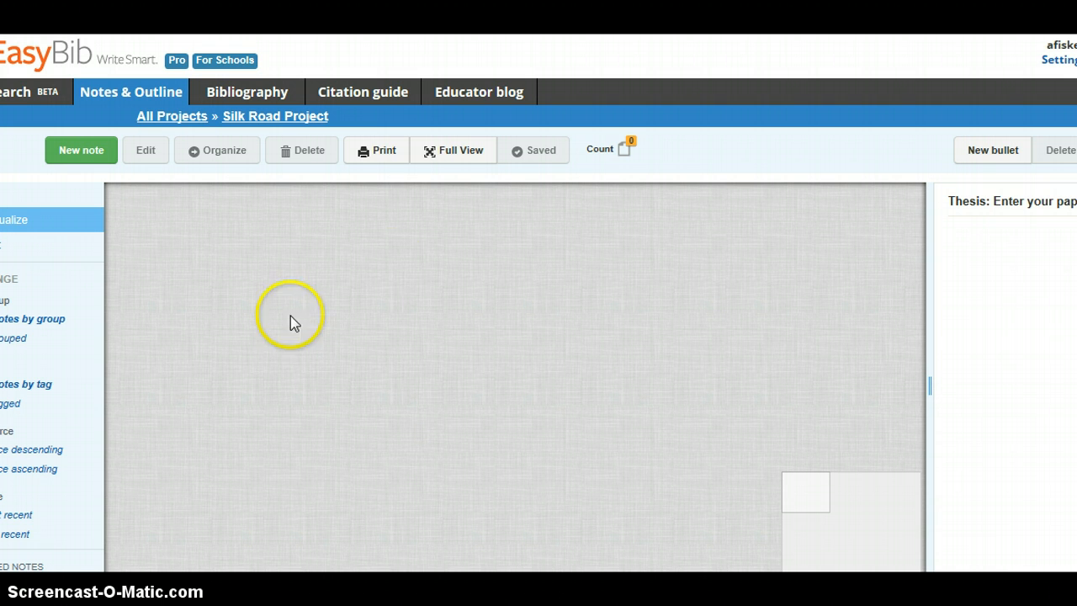
mouse_move(407, 413)
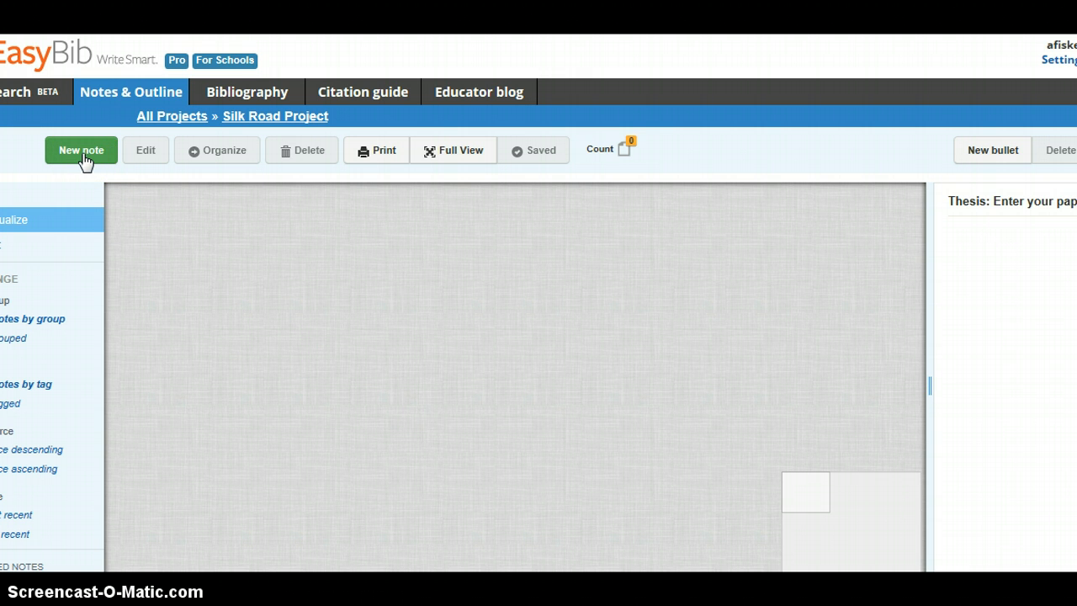
Step: Start a new note card titled 'Egypt - trade'
click(80, 150)
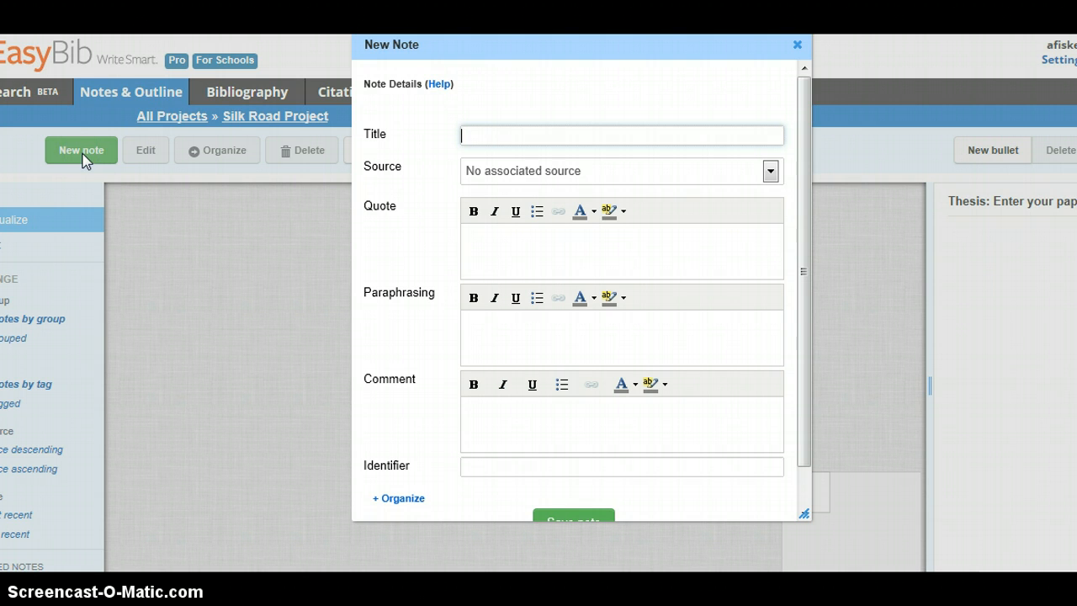
mouse_move(424, 121)
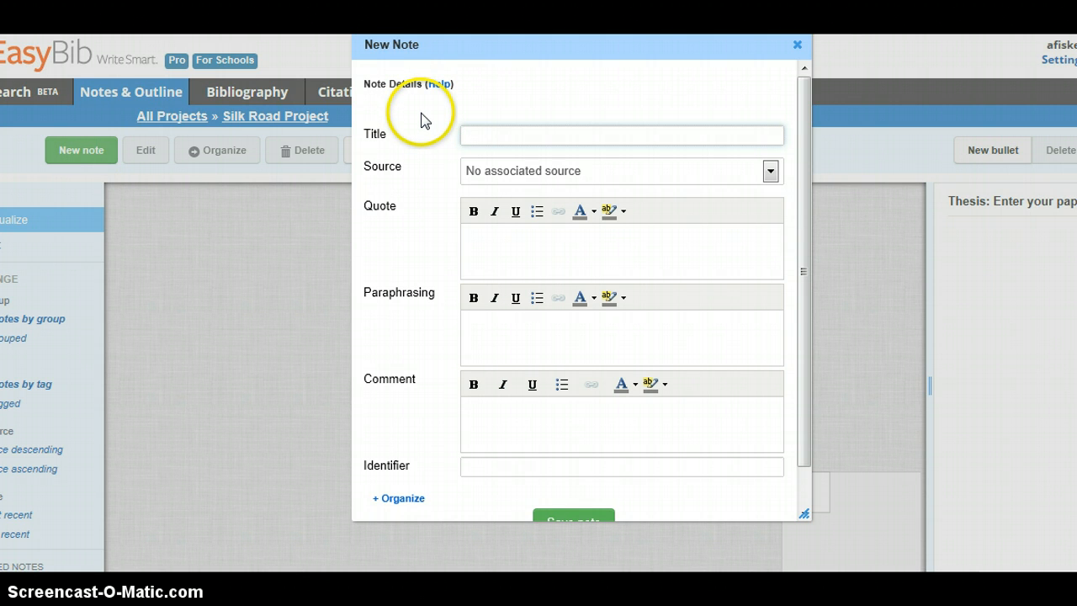
click(620, 134)
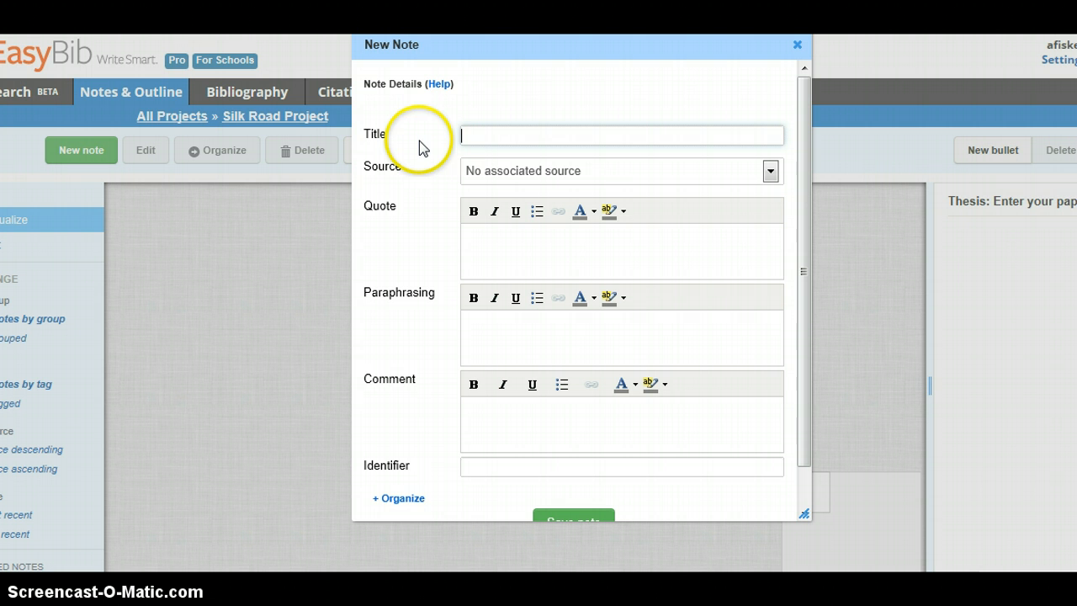
mouse_move(461, 141)
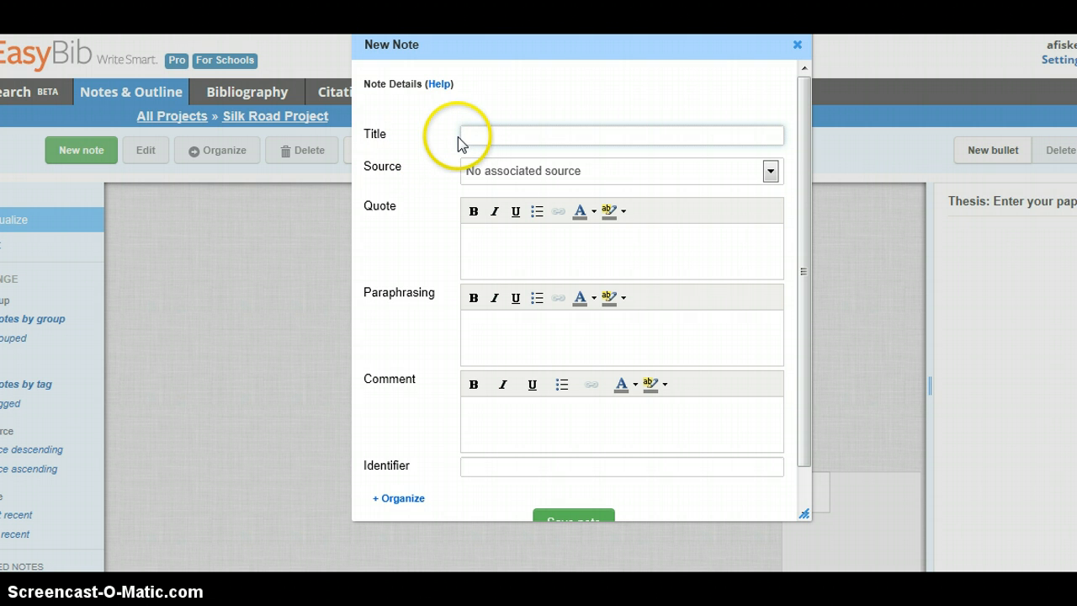
mouse_move(539, 116)
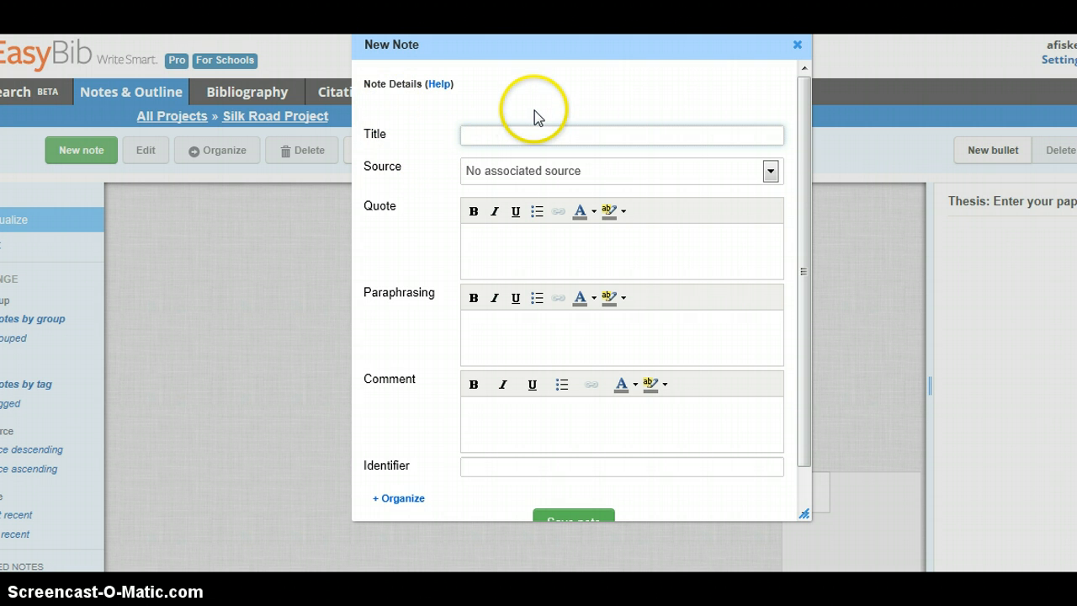
mouse_move(538, 114)
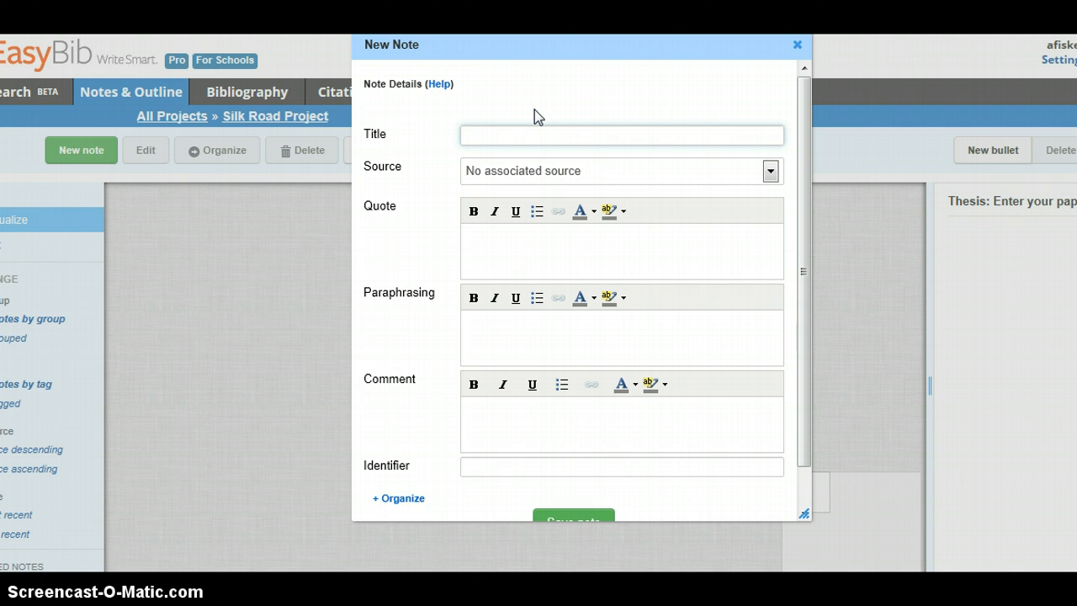
text(Egypt)
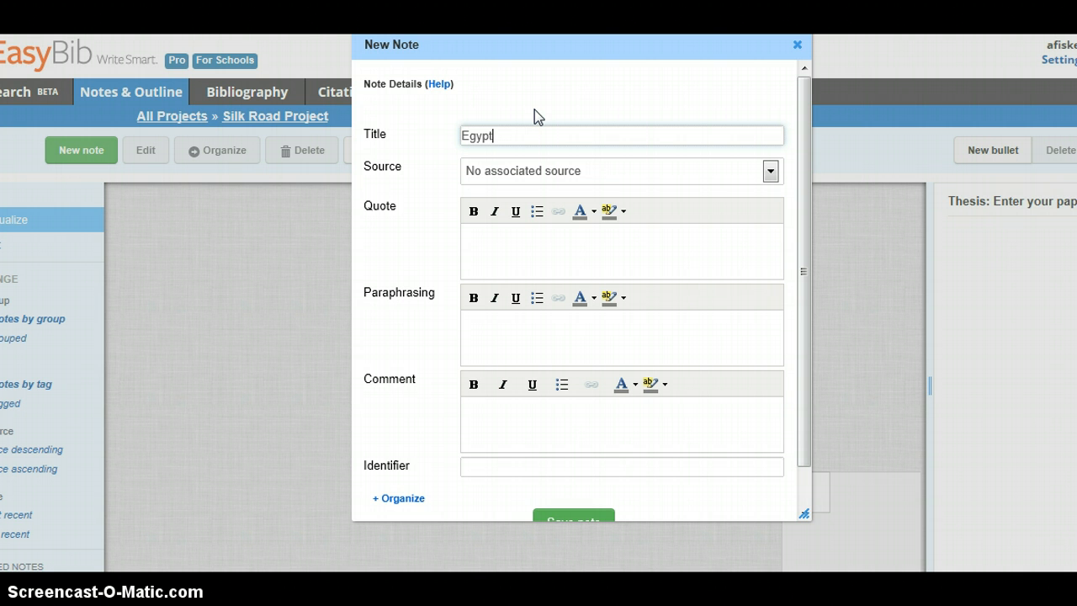
text(- trad)
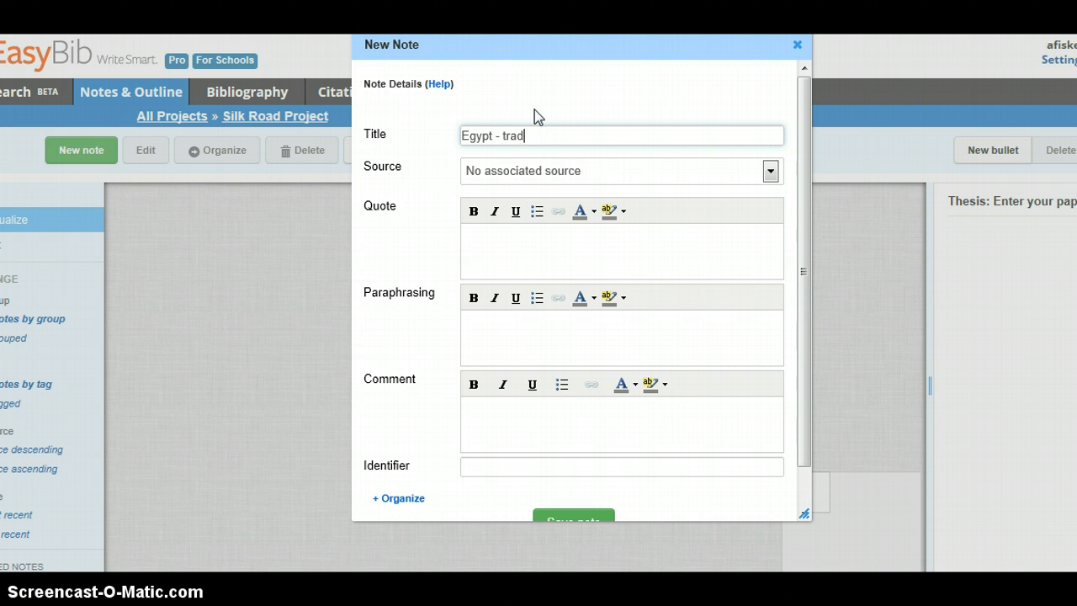
text(e)
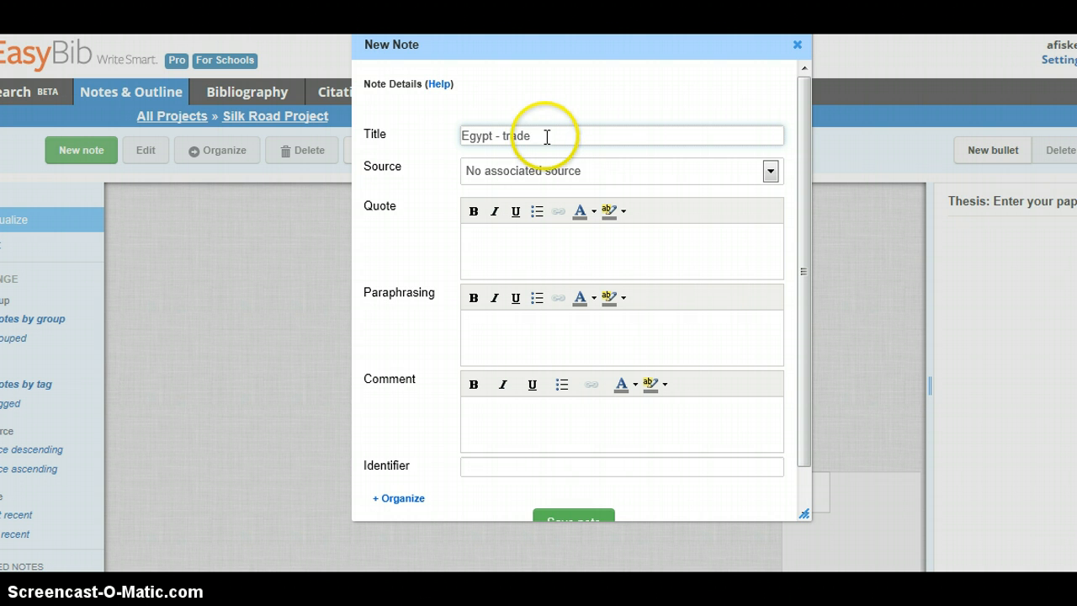
text(a)
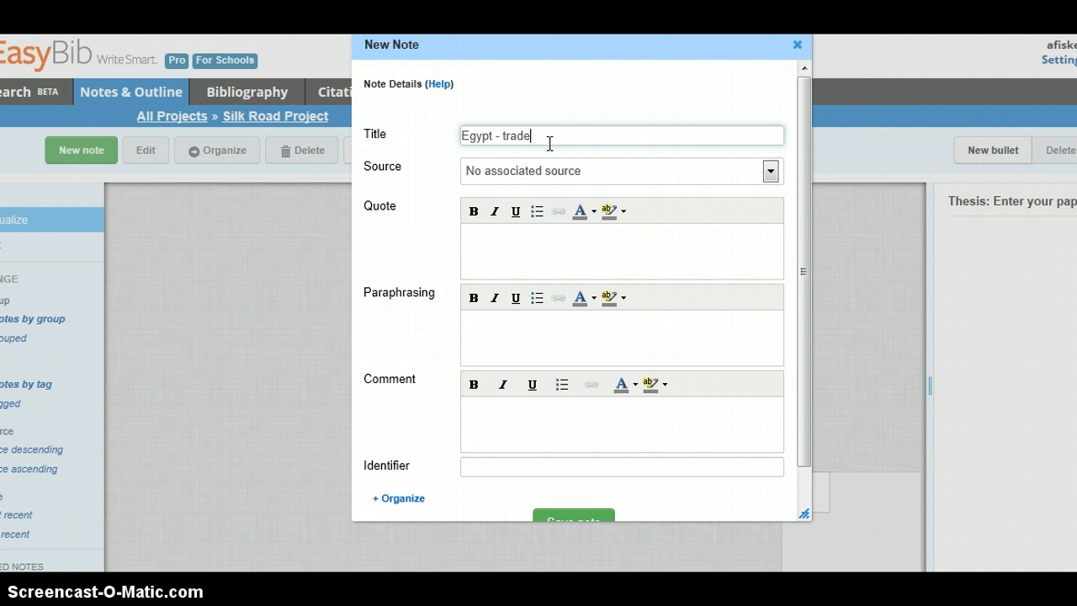
mouse_move(611, 189)
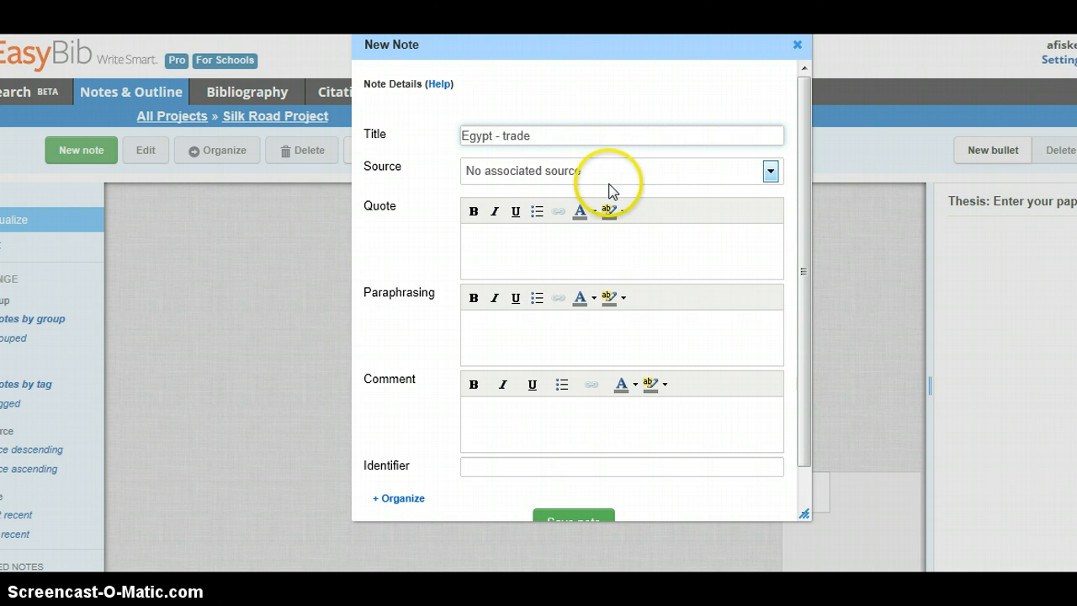
mouse_move(686, 189)
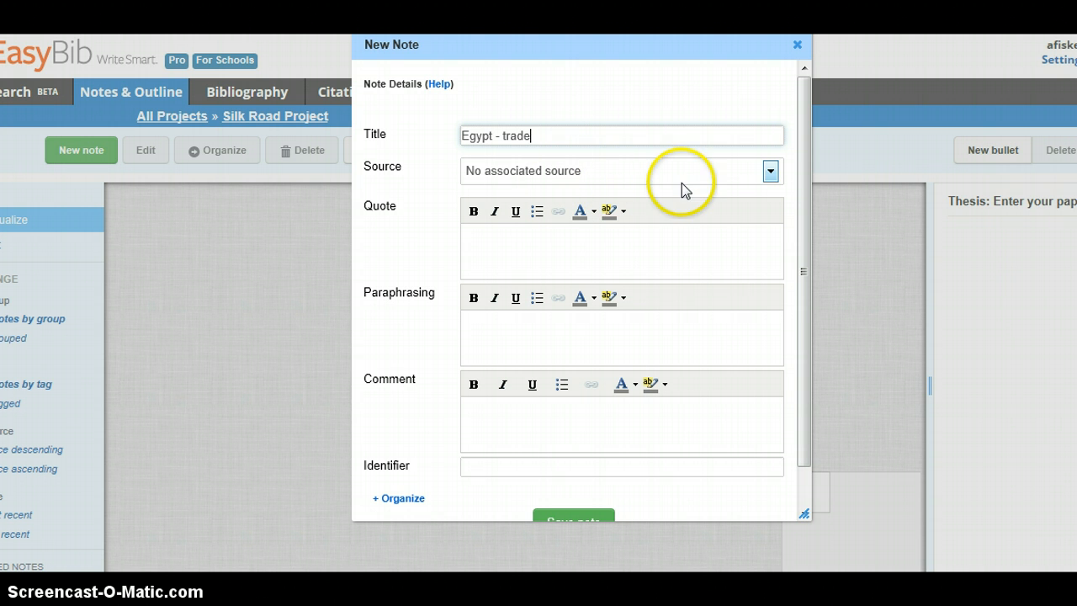
mouse_move(770, 172)
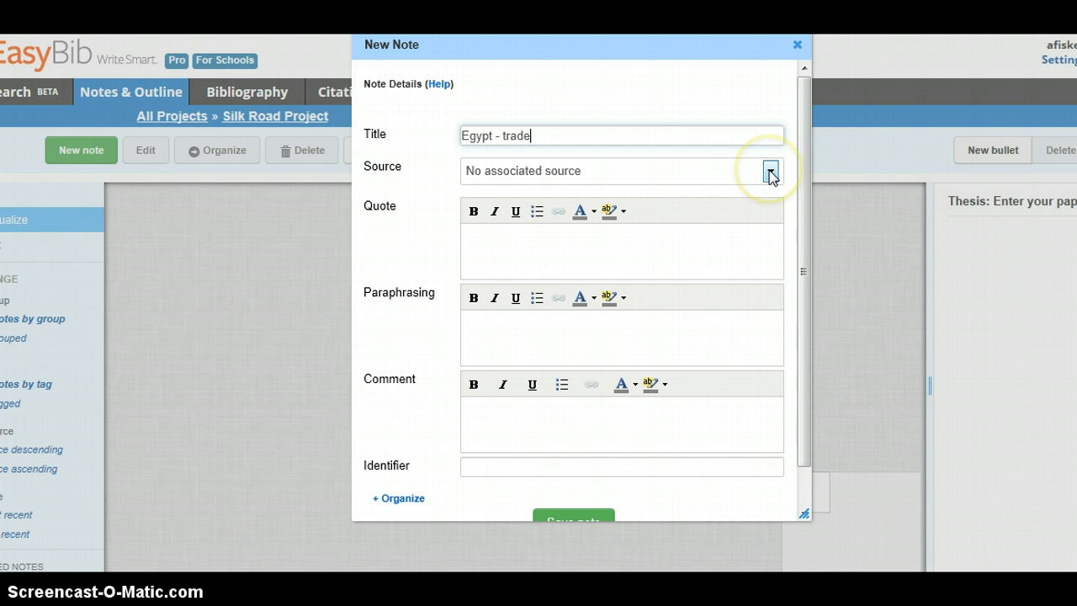
Step: Leave the note with no associated source and quote 'direct quotes go here'
click(769, 172)
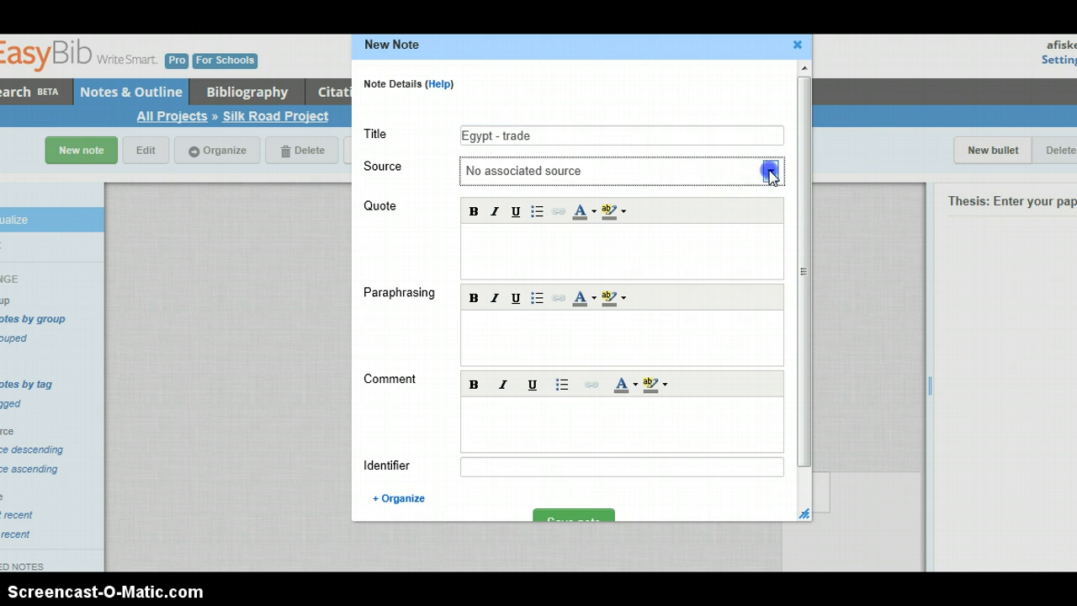
click(767, 172)
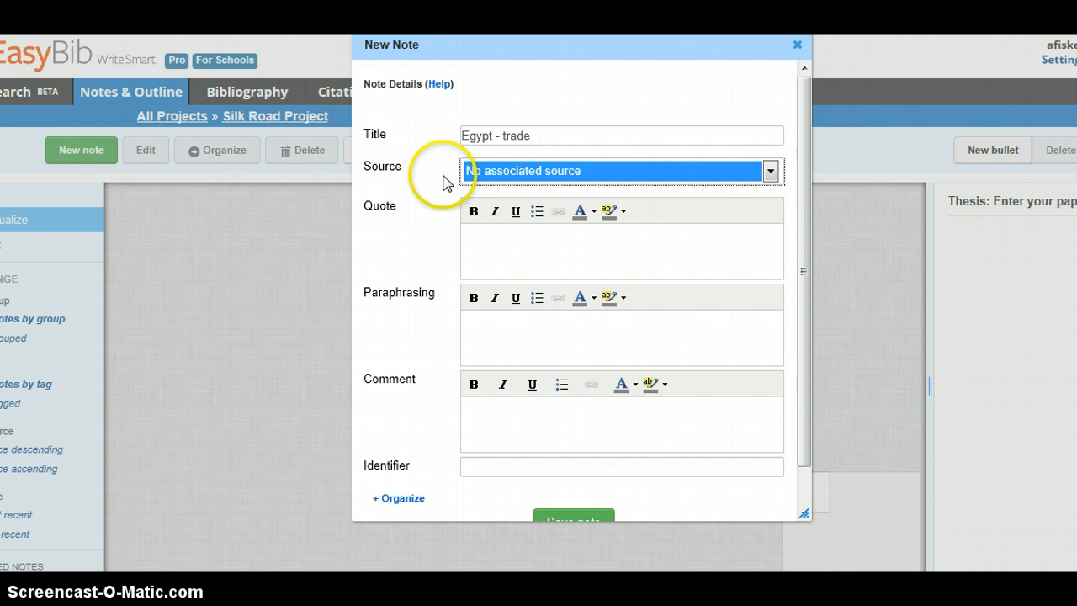
mouse_move(481, 249)
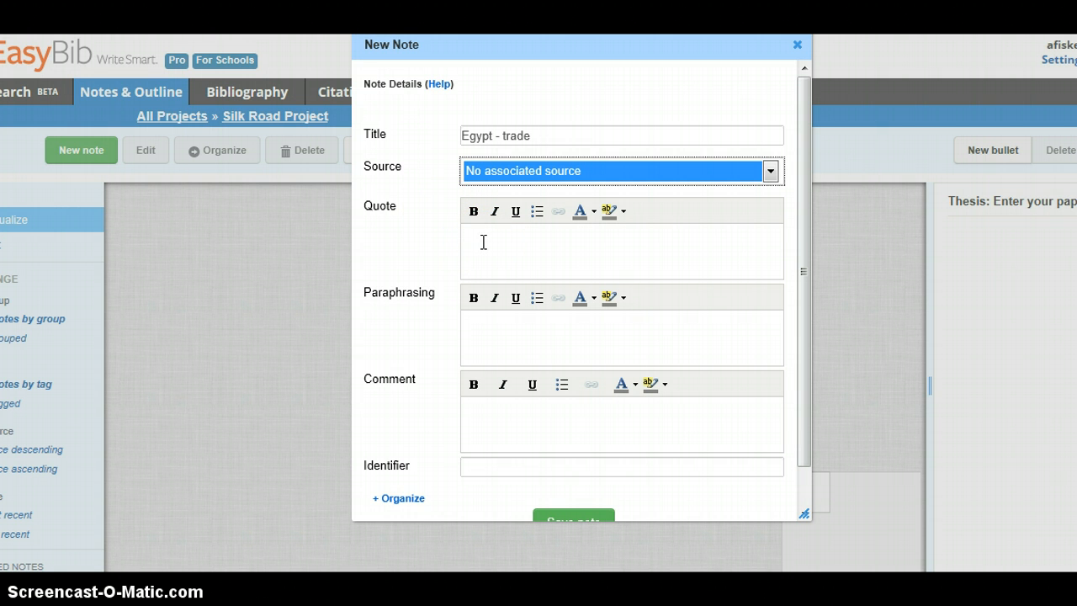
text("direct quotes)
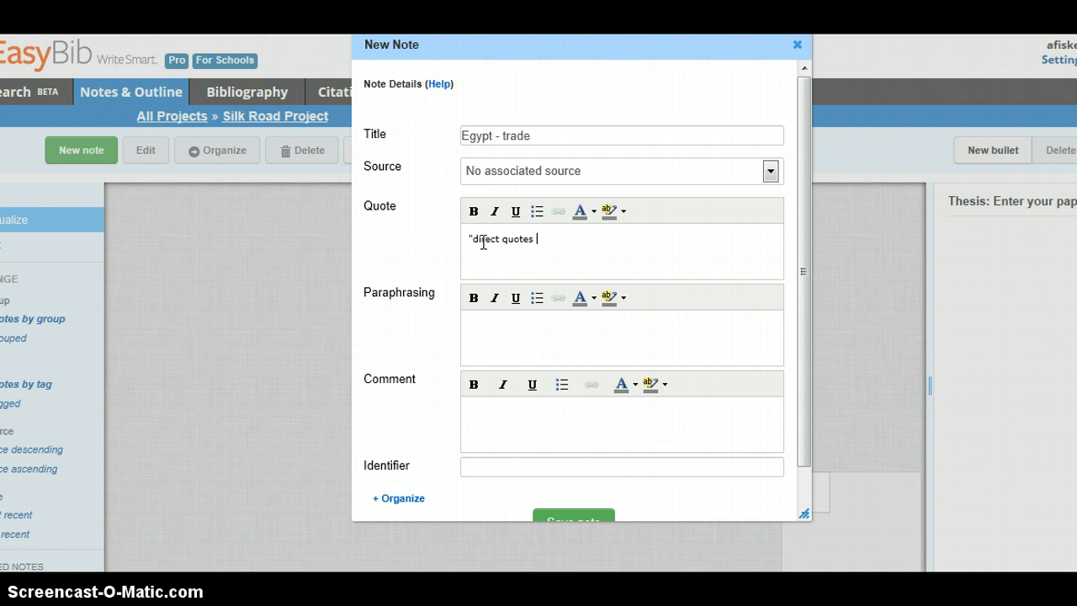
text(go here")
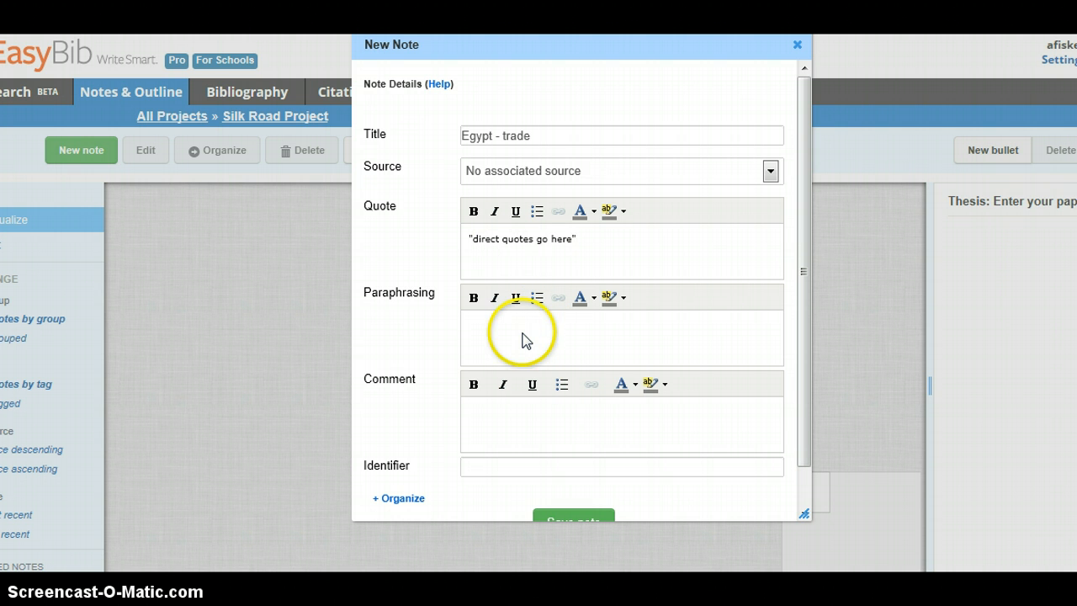
Step: Fill the note's paraphrase with 'your own words go here'
click(513, 328)
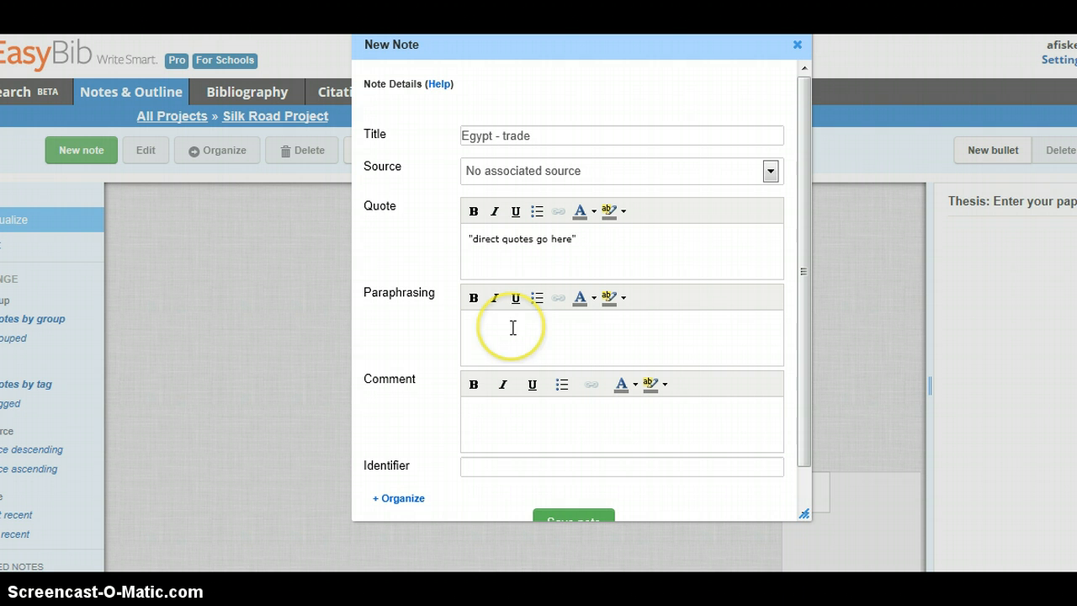
click(512, 326)
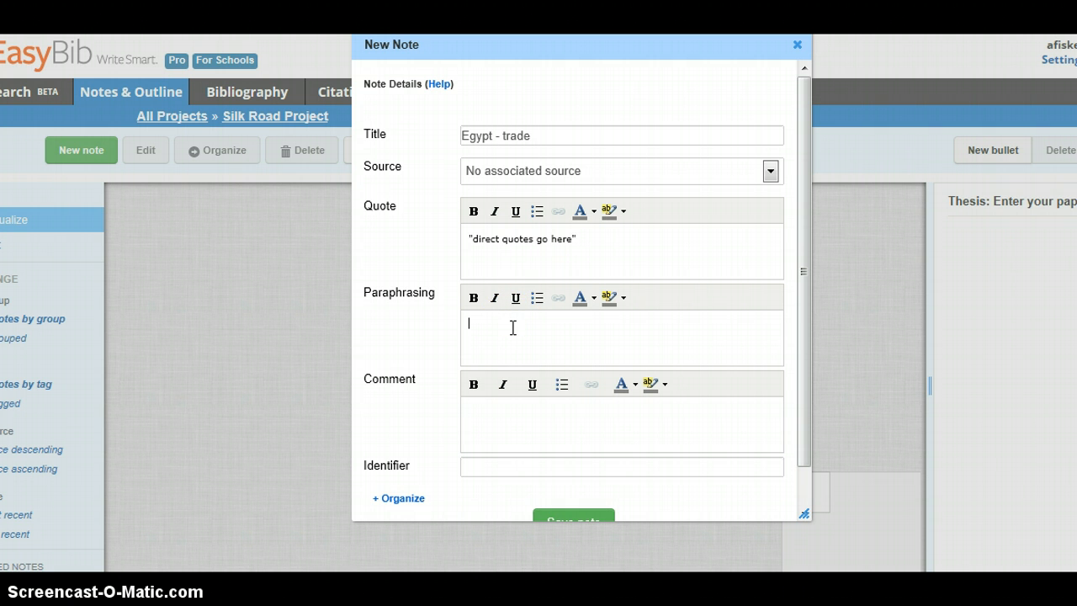
text(your own work)
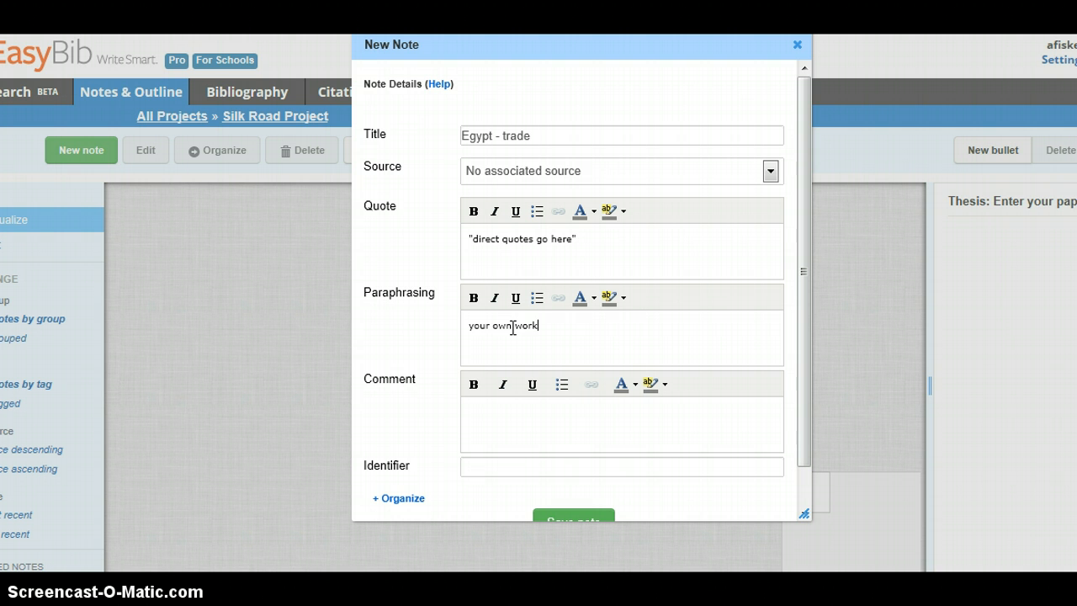
text(words go here)
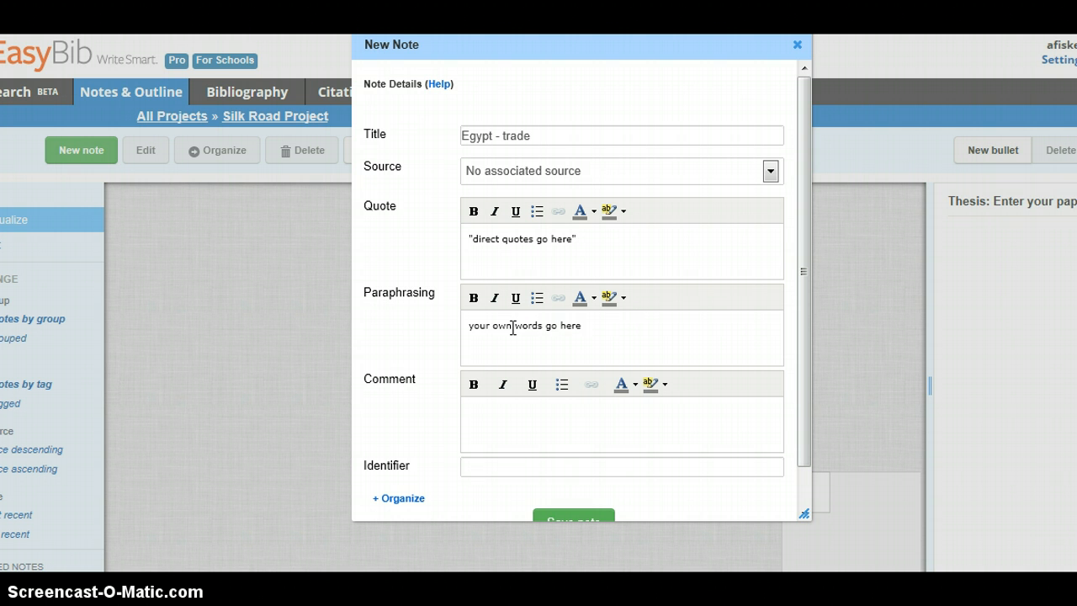
mouse_move(609, 336)
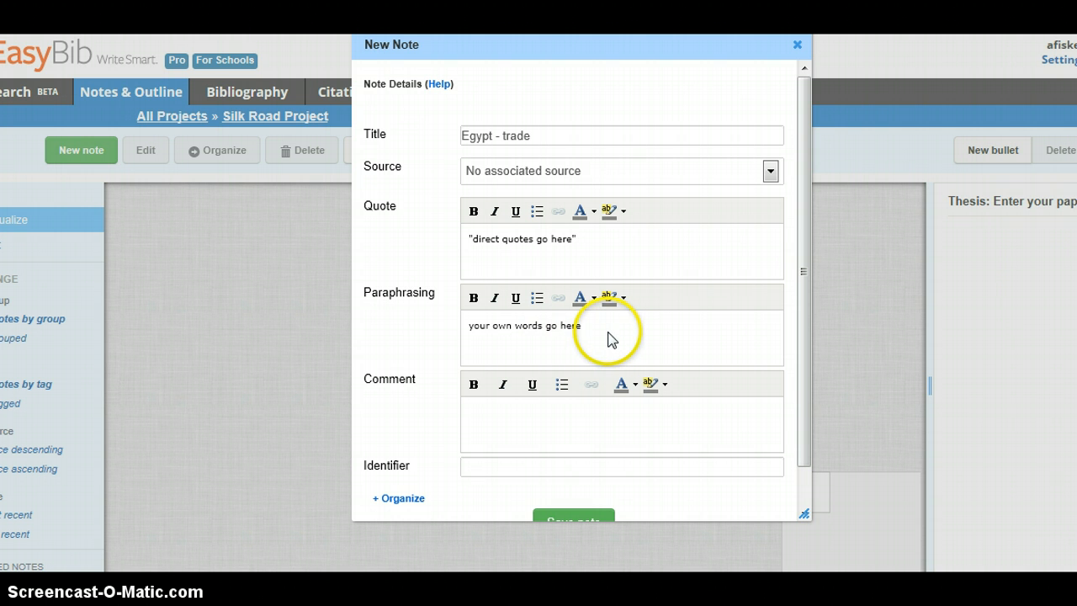
click(572, 327)
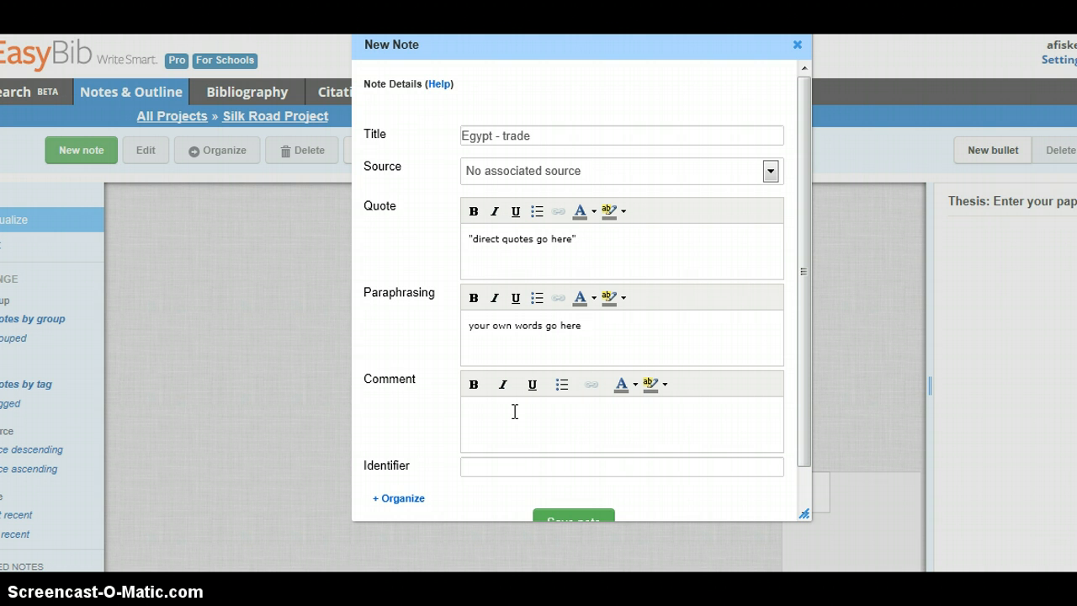
Step: Add the comment 'your thinking - ideas about how this fits in with your research question'
click(513, 411)
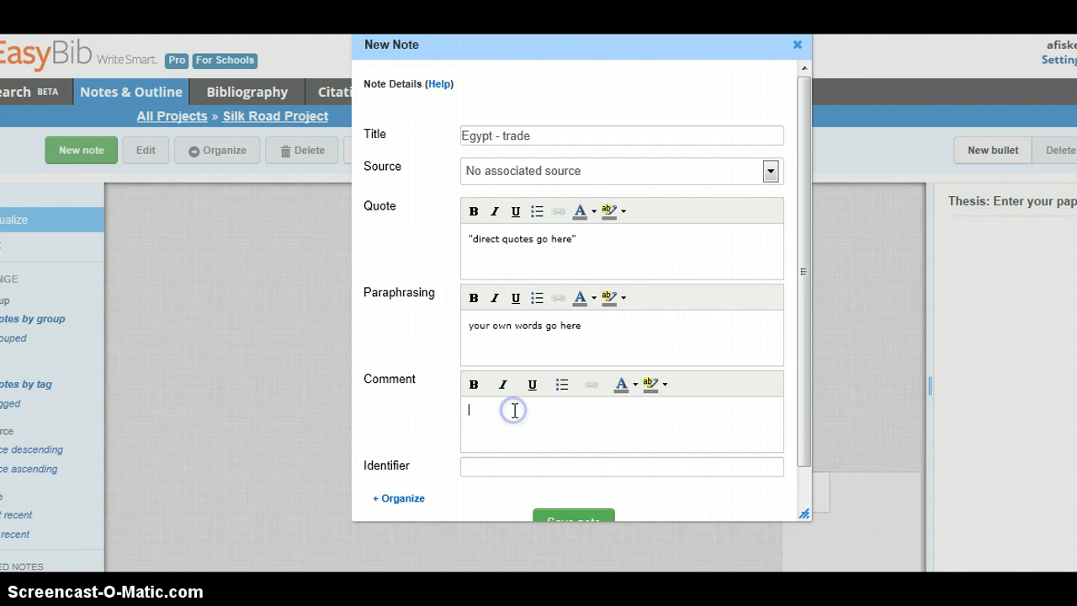
mouse_move(592, 420)
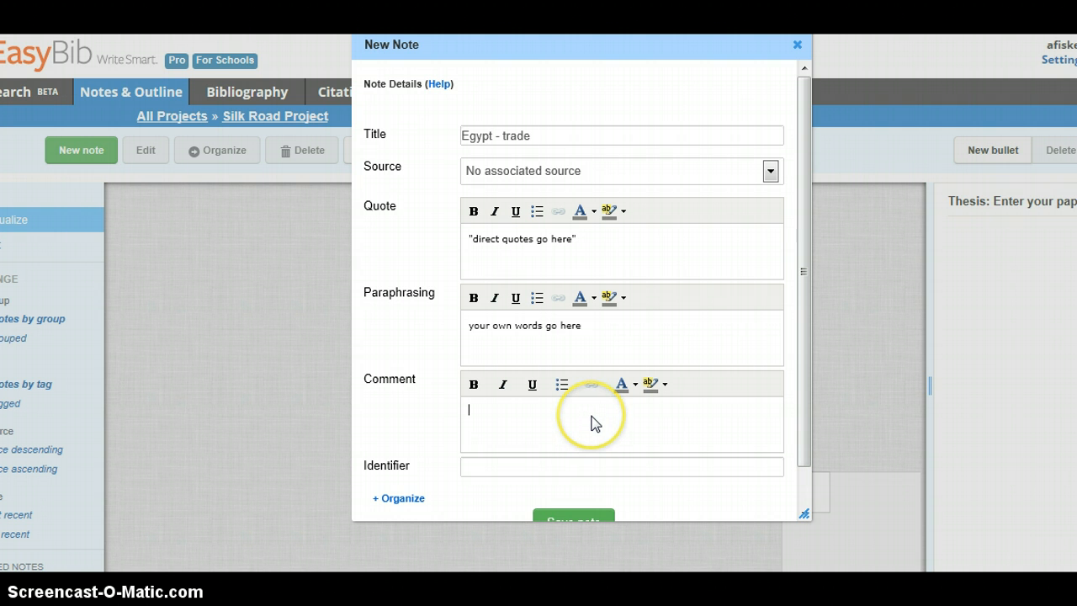
text(your thinki)
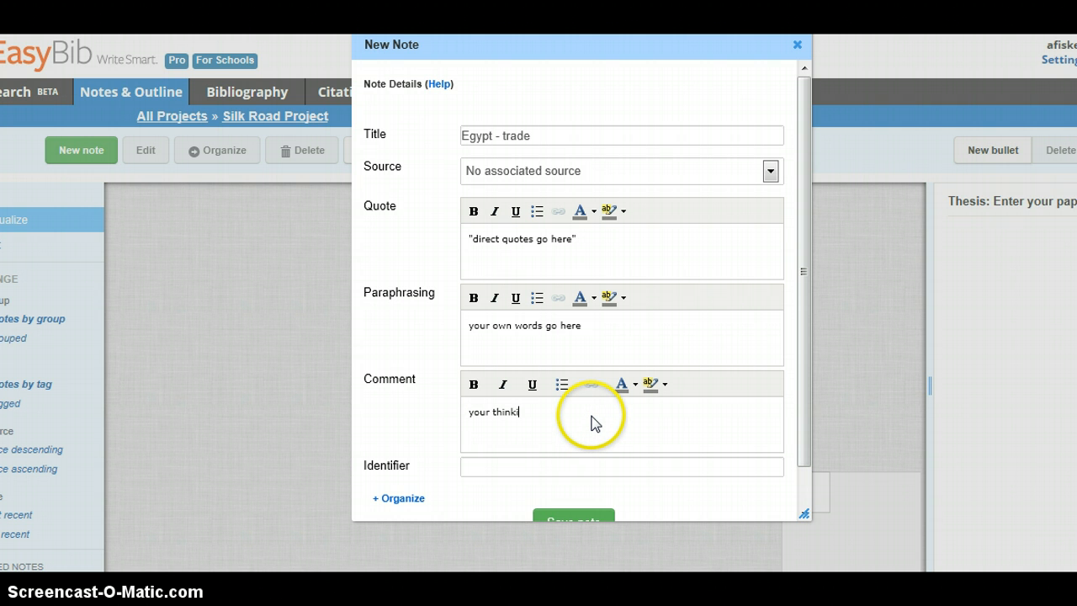
text(ng)
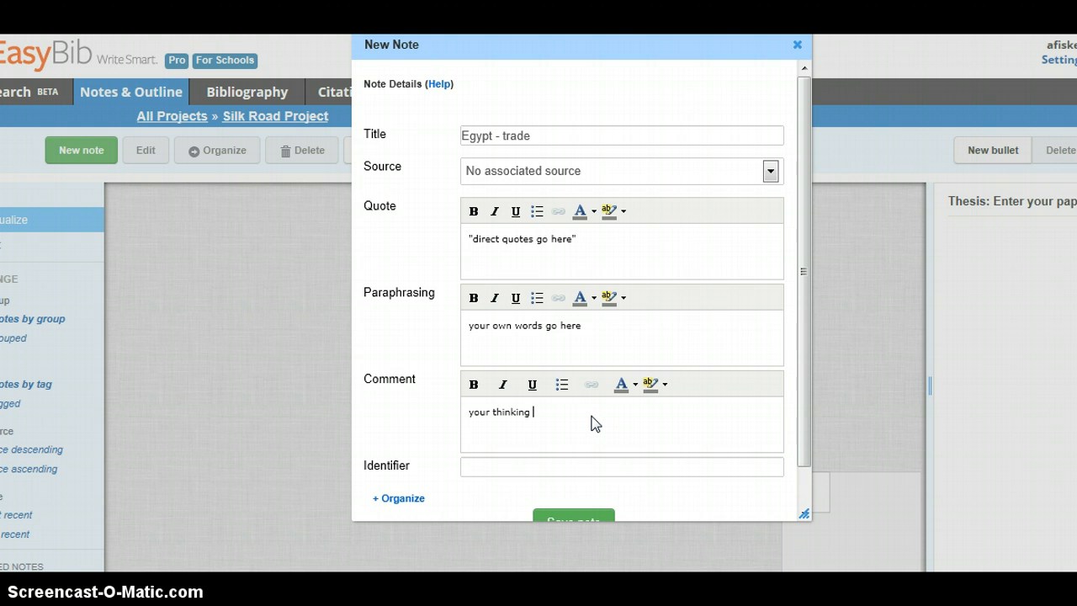
text(- ideas)
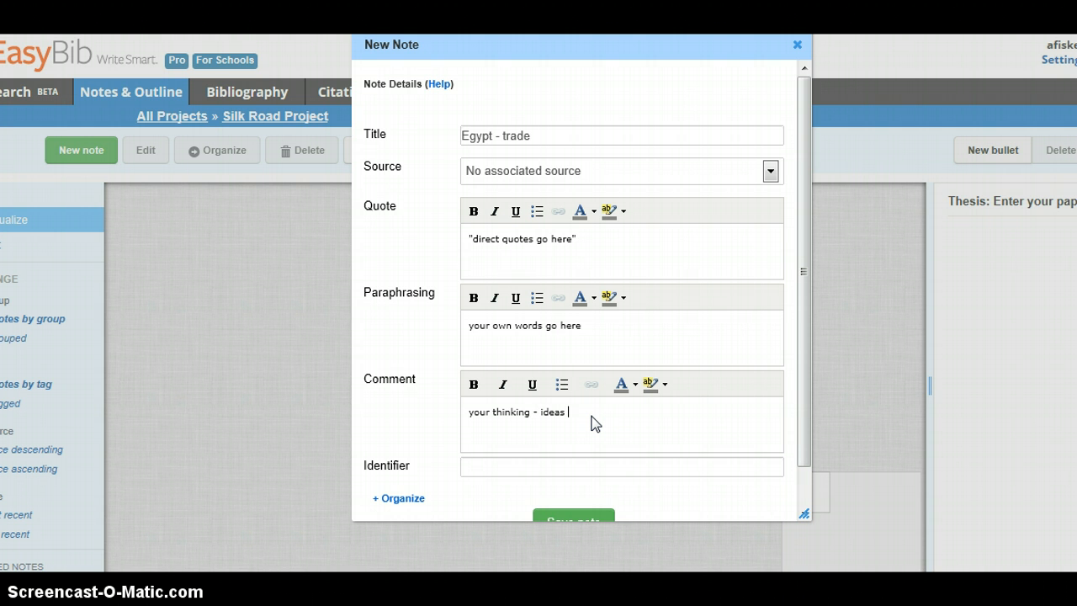
text(about how this)
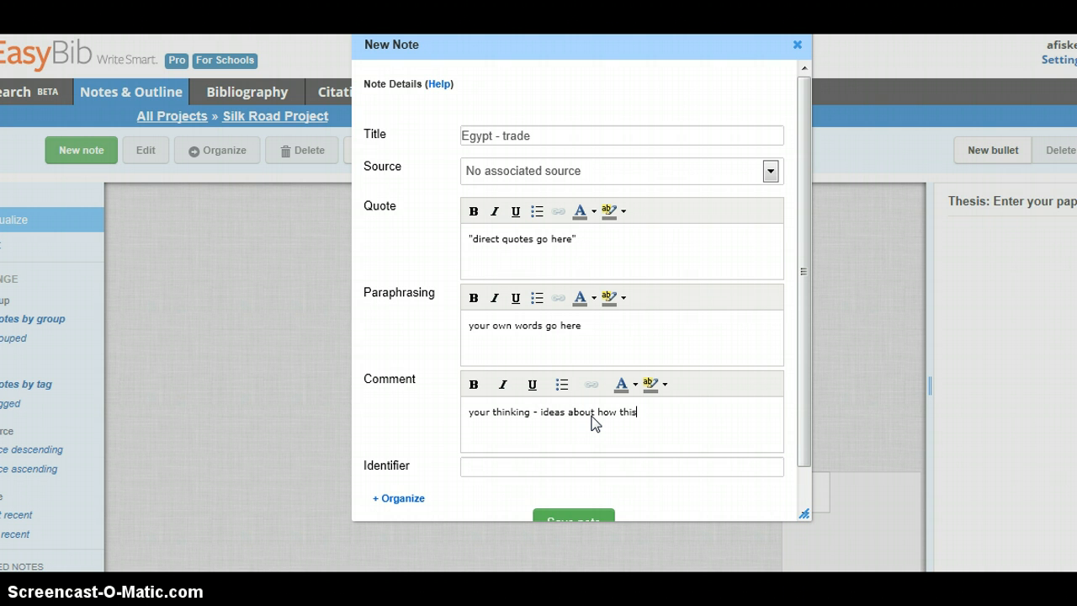
text(fits in)
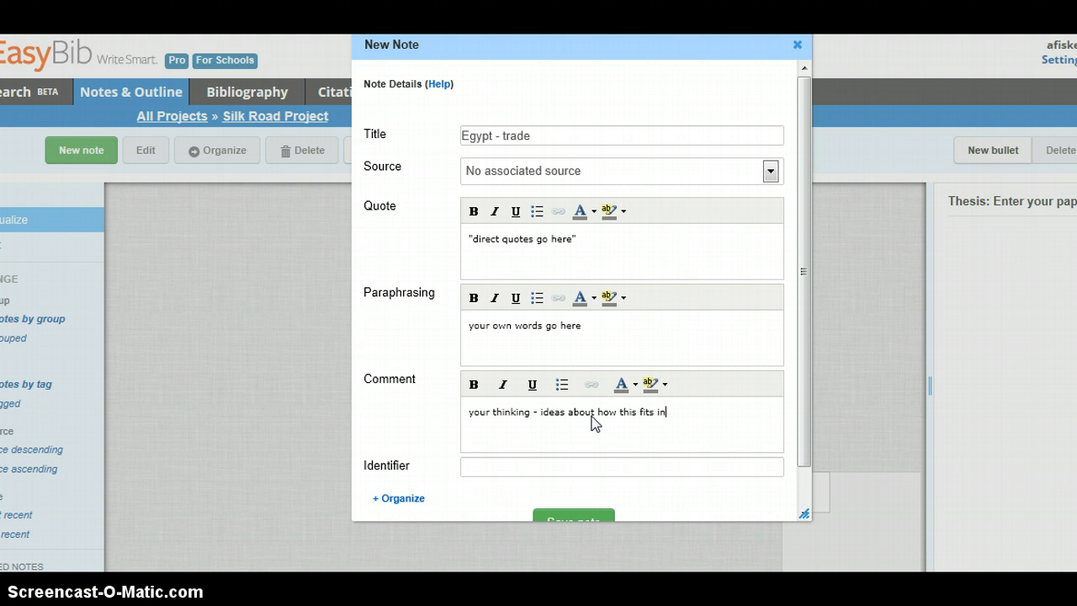
text(with your research que)
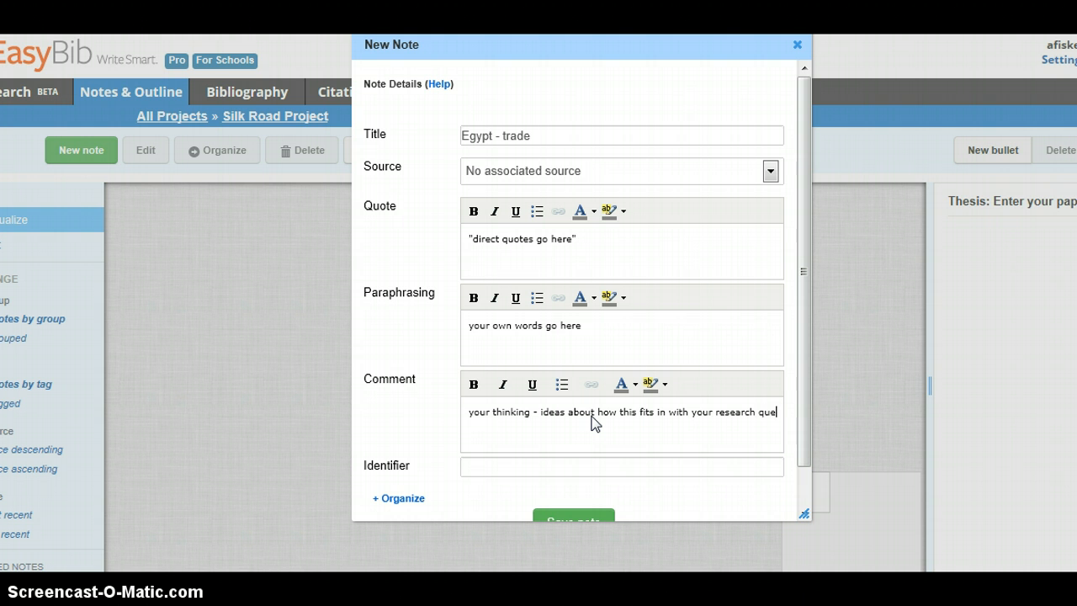
text(tion)
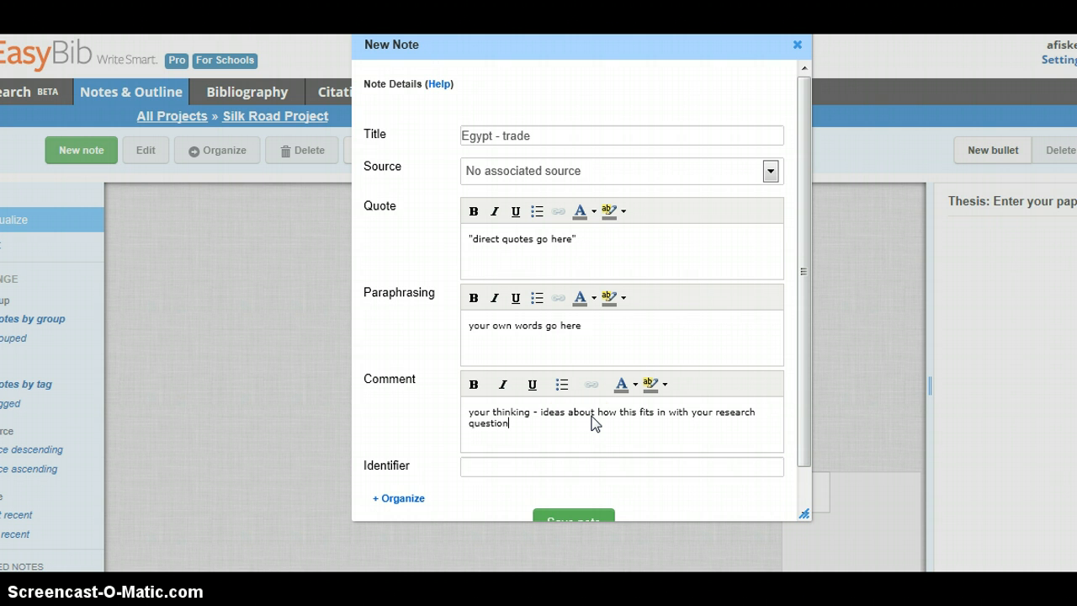
mouse_move(592, 424)
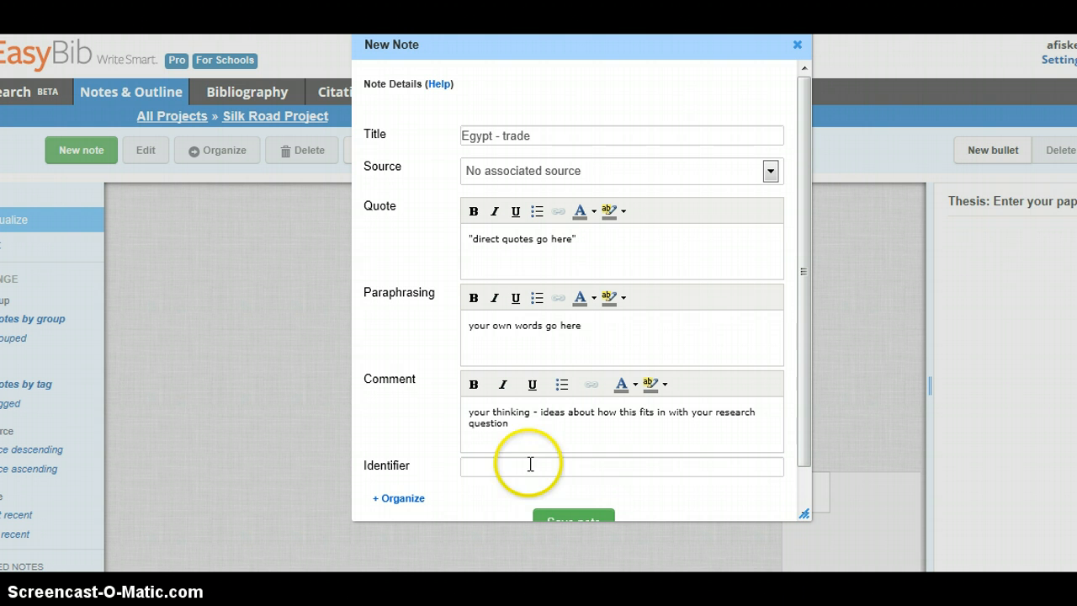
Step: Set the note's identifier to 'page number, if you have one'
click(621, 466)
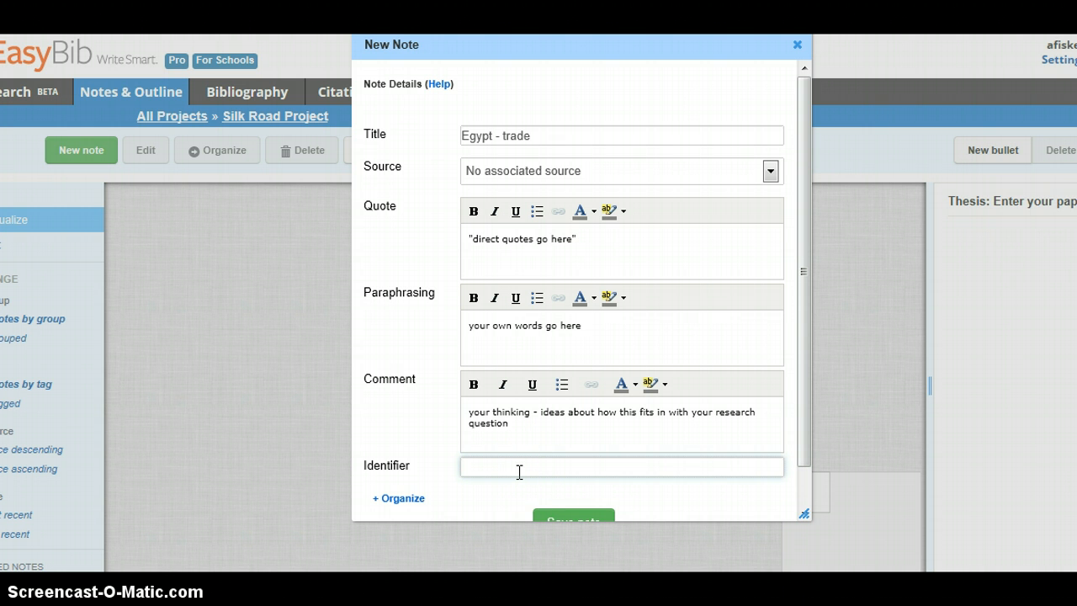
text(pag)
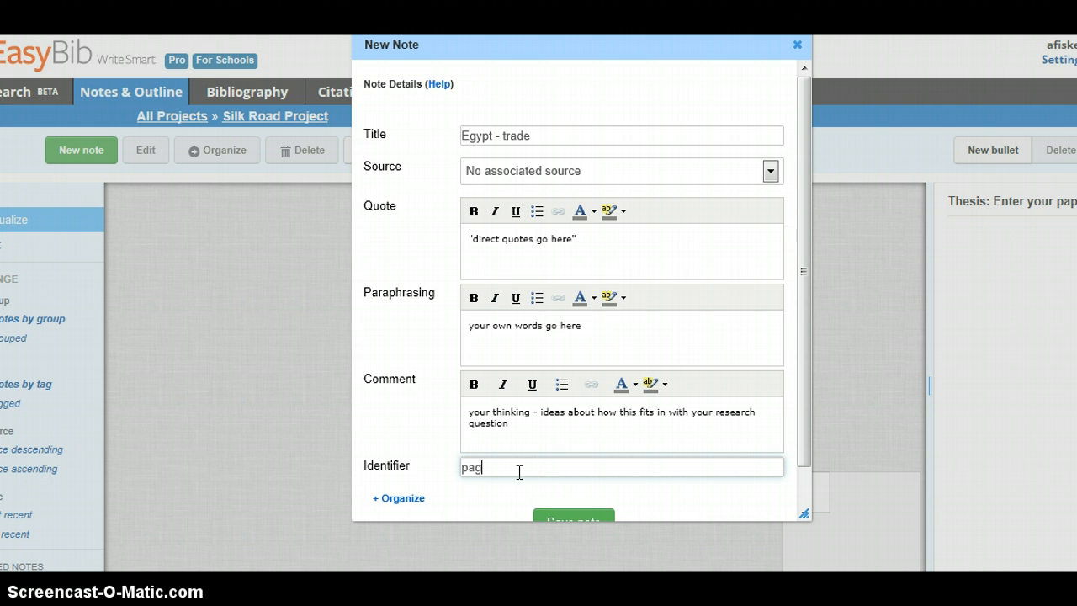
text(e)
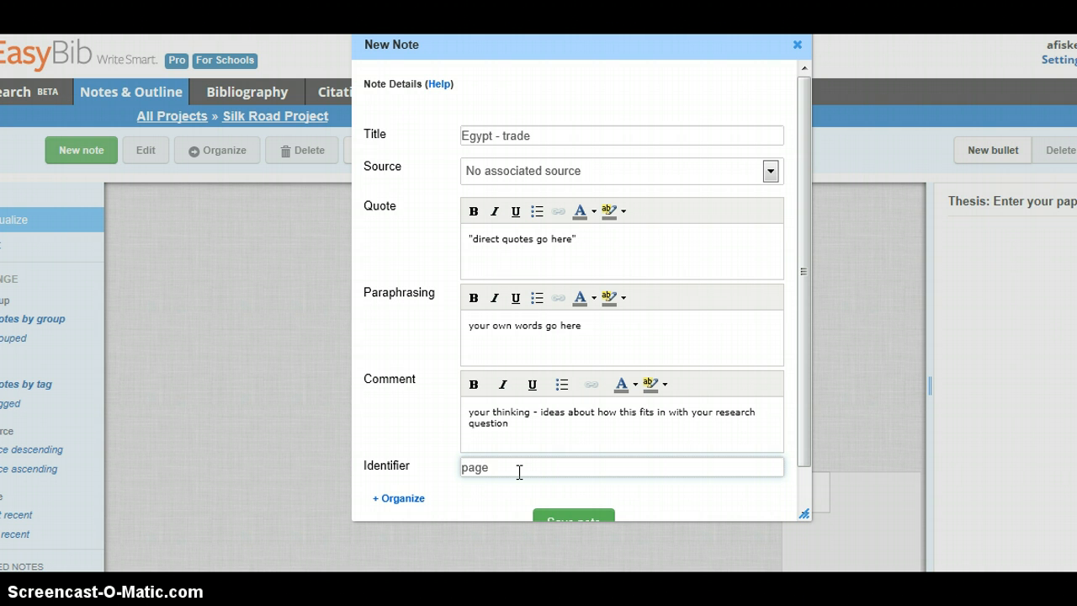
text(number, if)
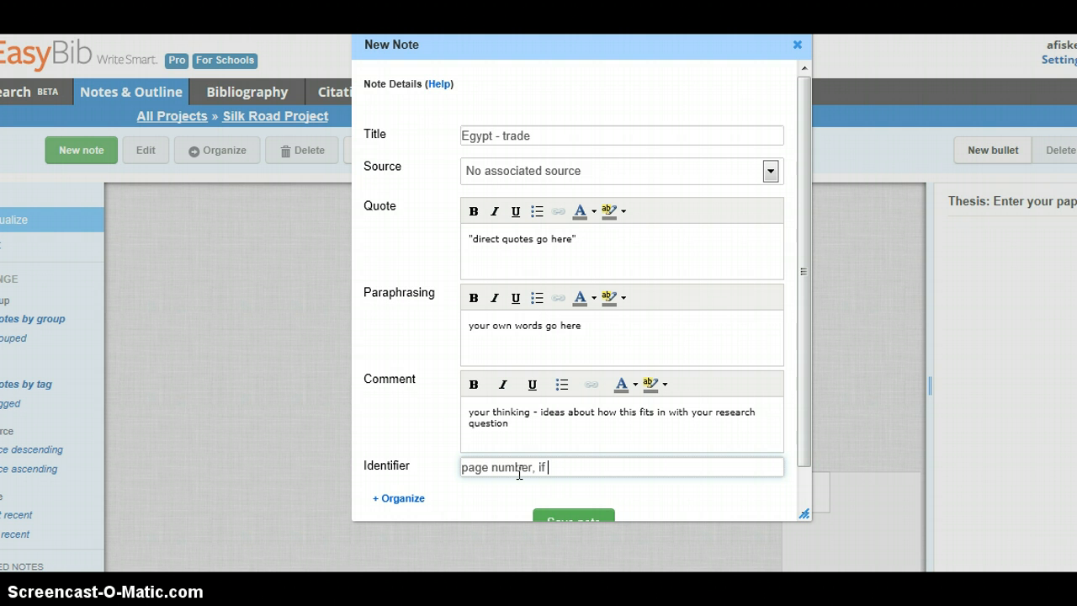
text(you have one)
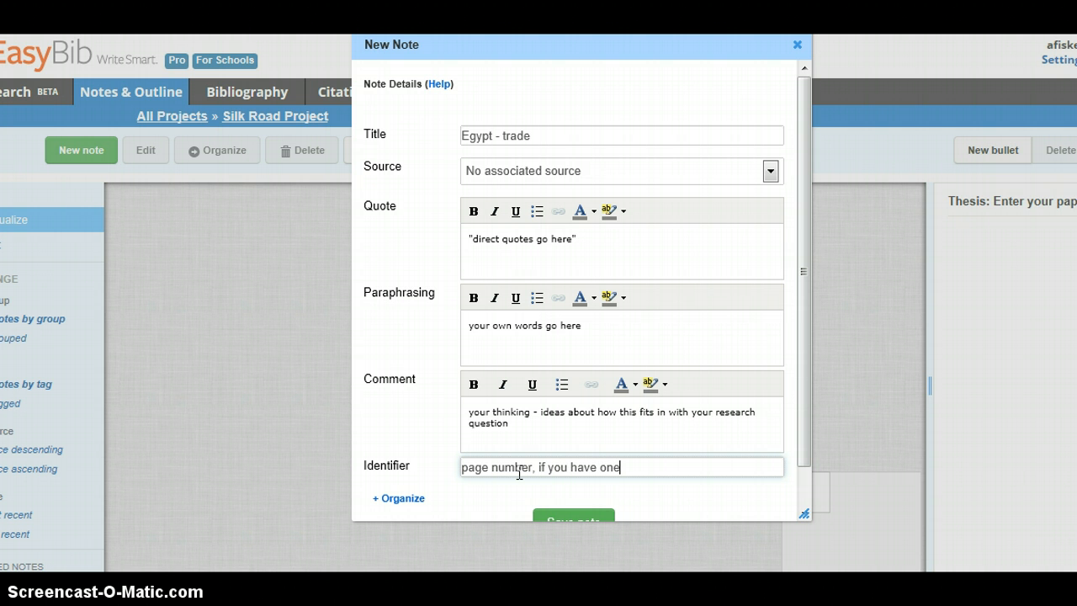
mouse_move(804, 436)
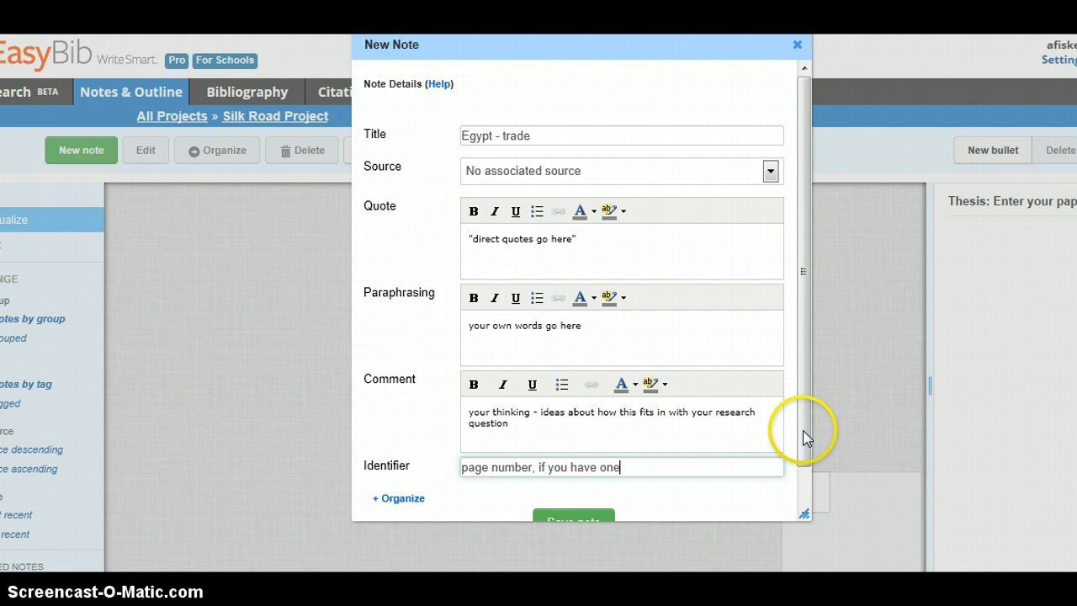
scroll(down, 3)
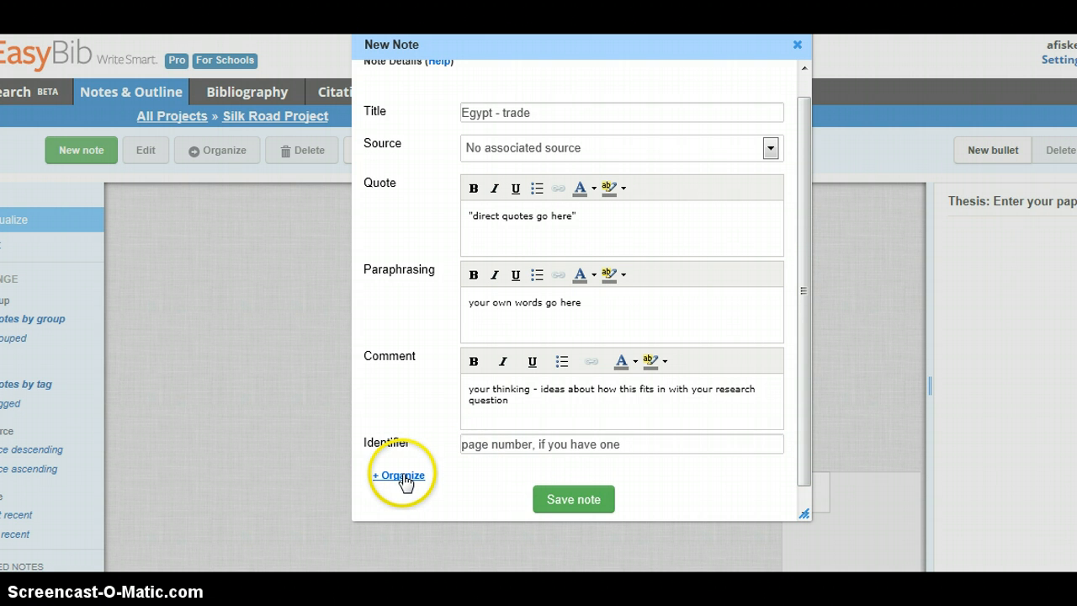
Step: Under Organize, tag the note 'trade, economy' with a red colour
click(400, 474)
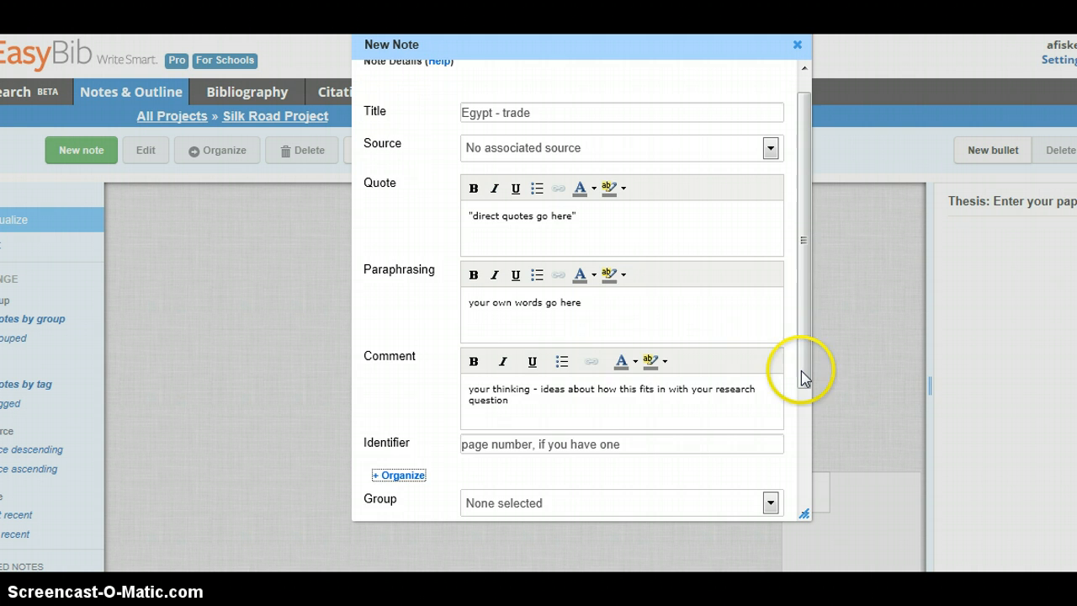
scroll(down, 3)
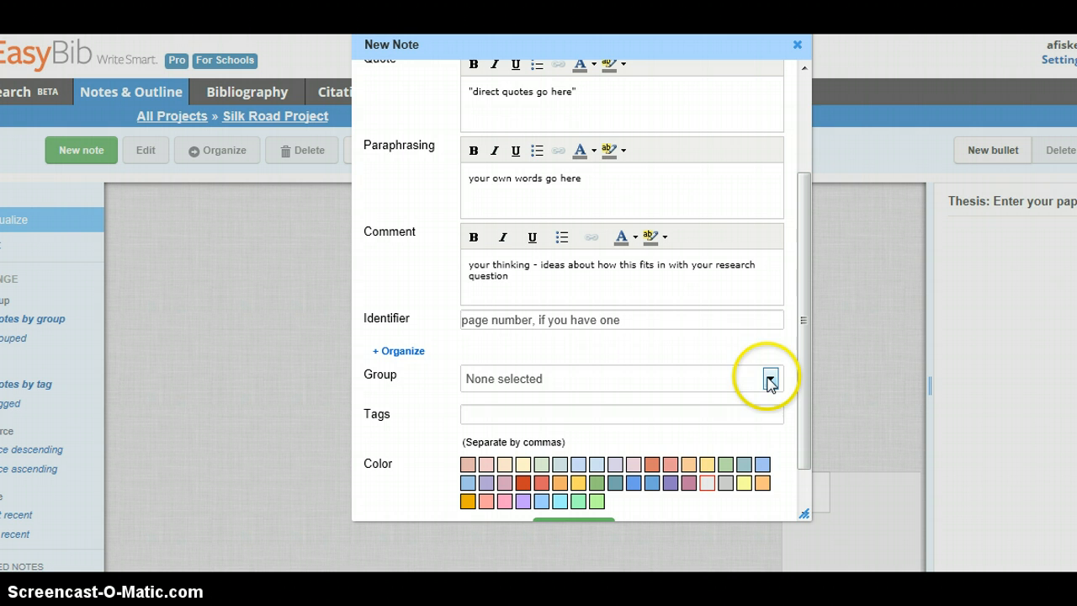
click(767, 379)
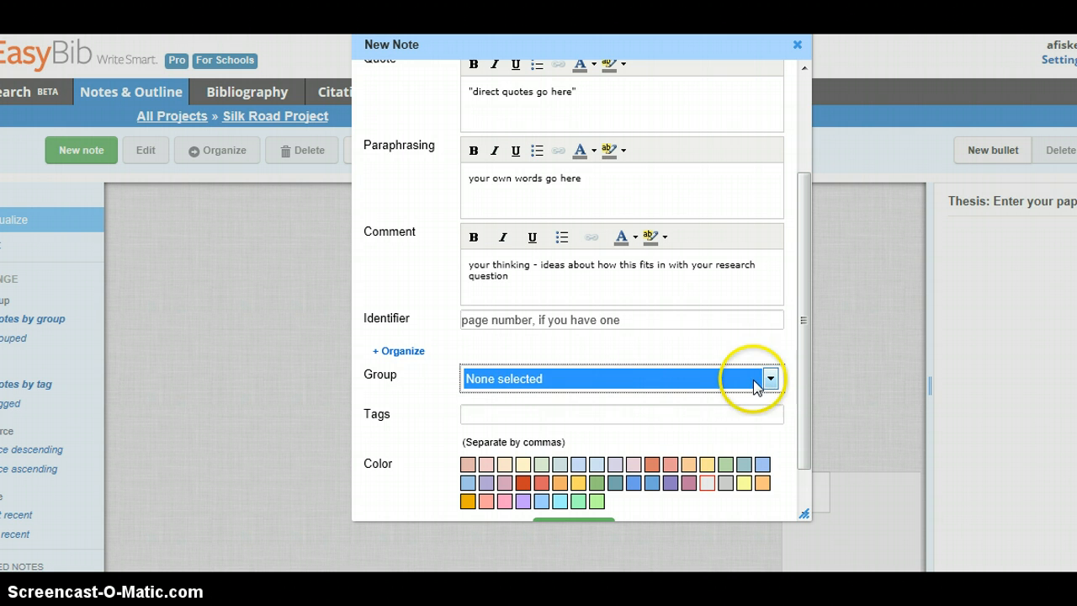
click(621, 413)
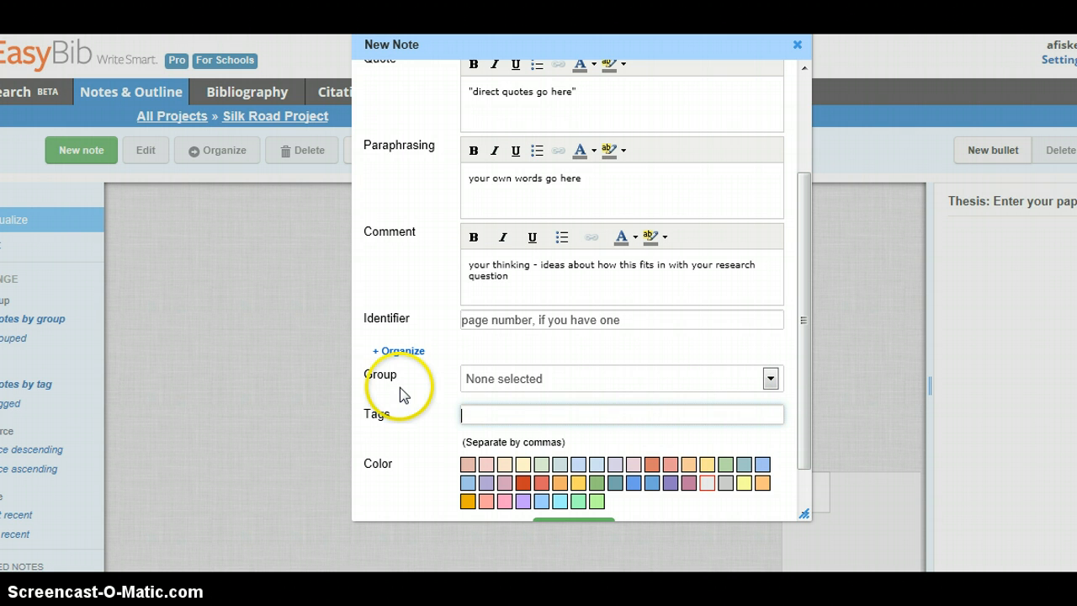
mouse_move(437, 397)
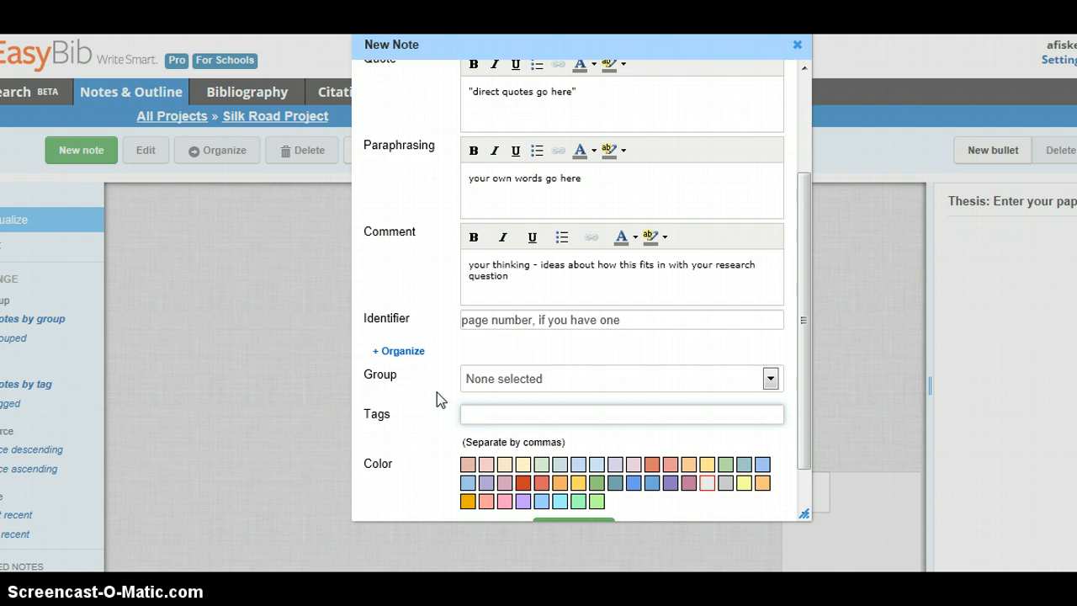
text(trade,)
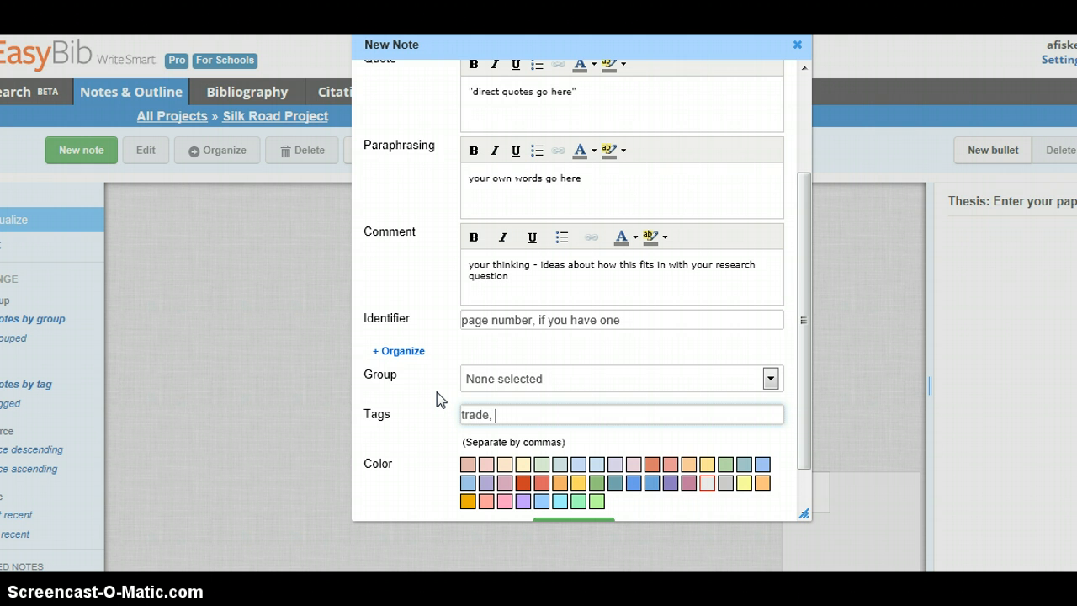
text(economy)
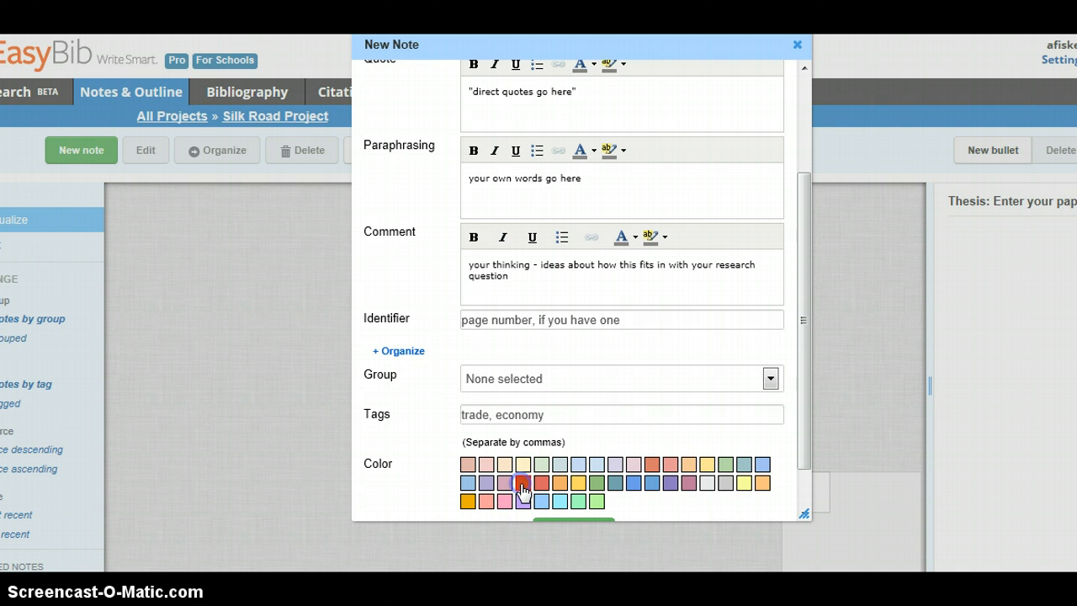
mouse_move(805, 385)
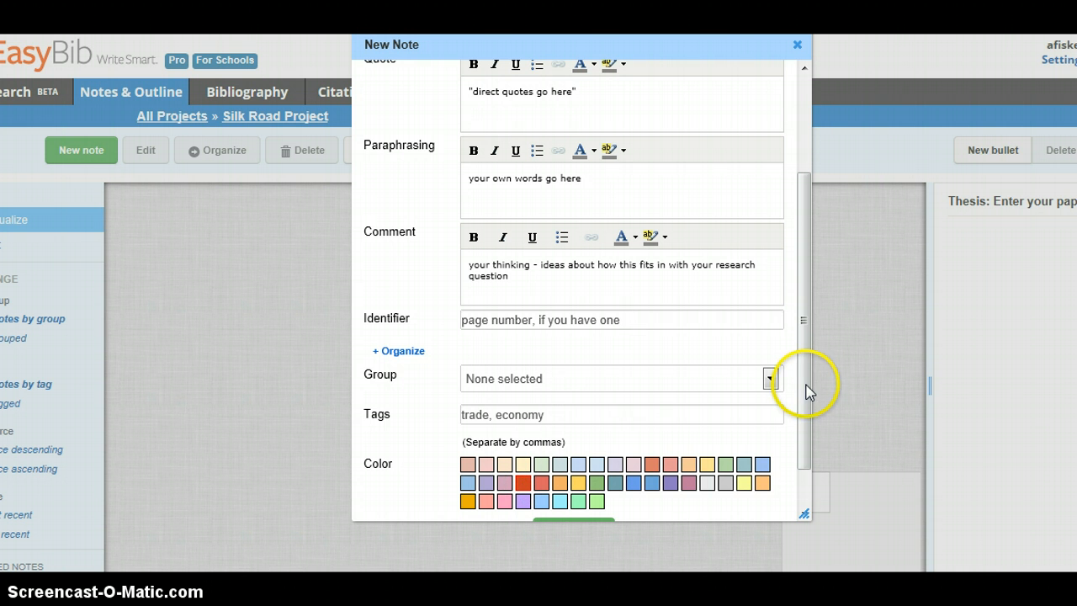
Step: Save the Egypt - trade note and position its card on the visualize board
scroll(down, 3)
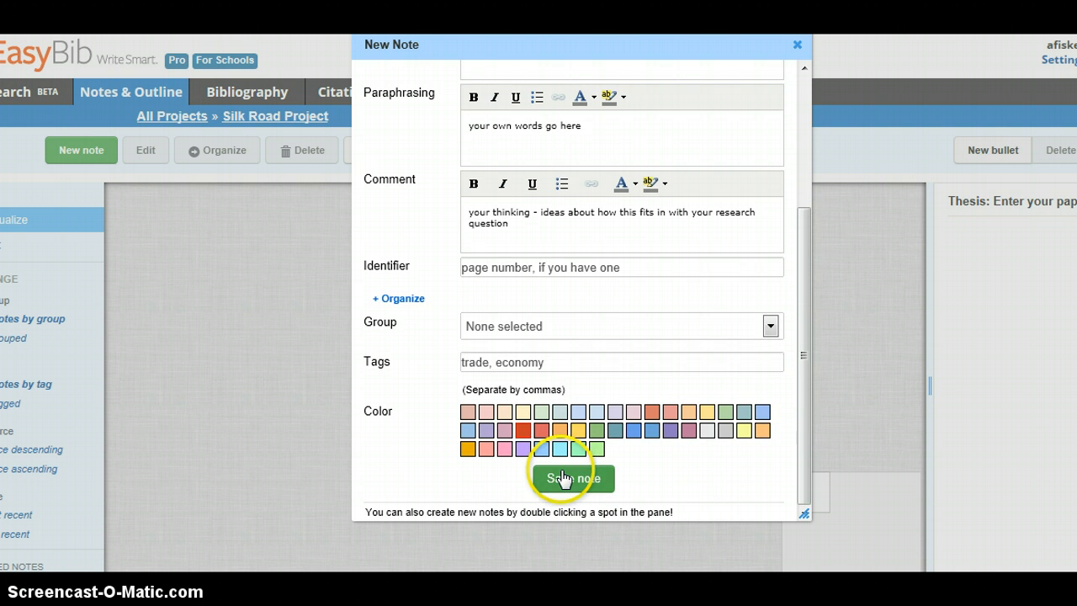
click(572, 477)
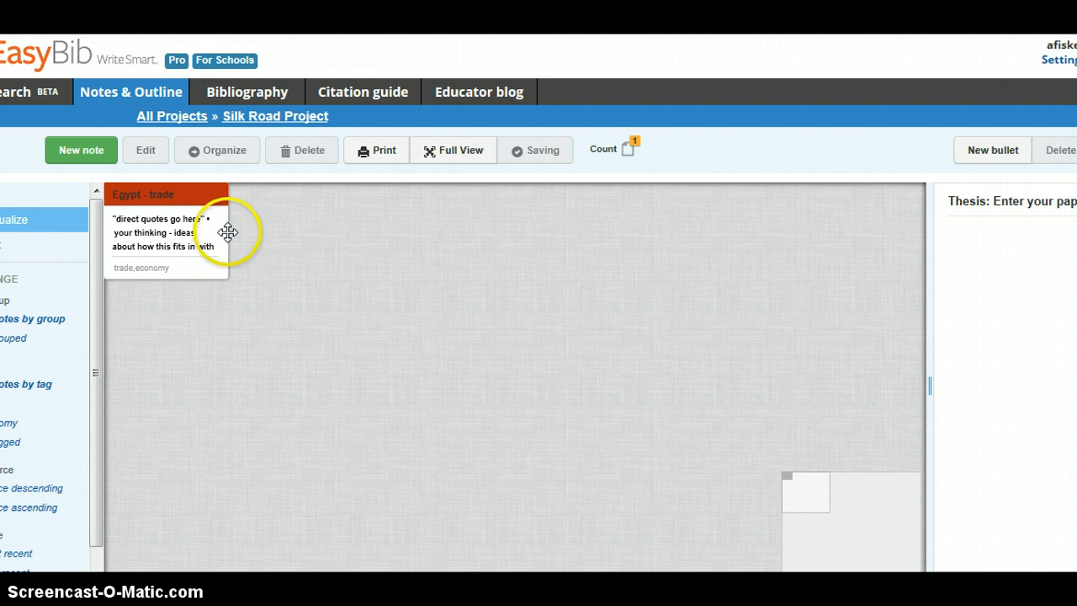
drag(165, 227, 181, 236)
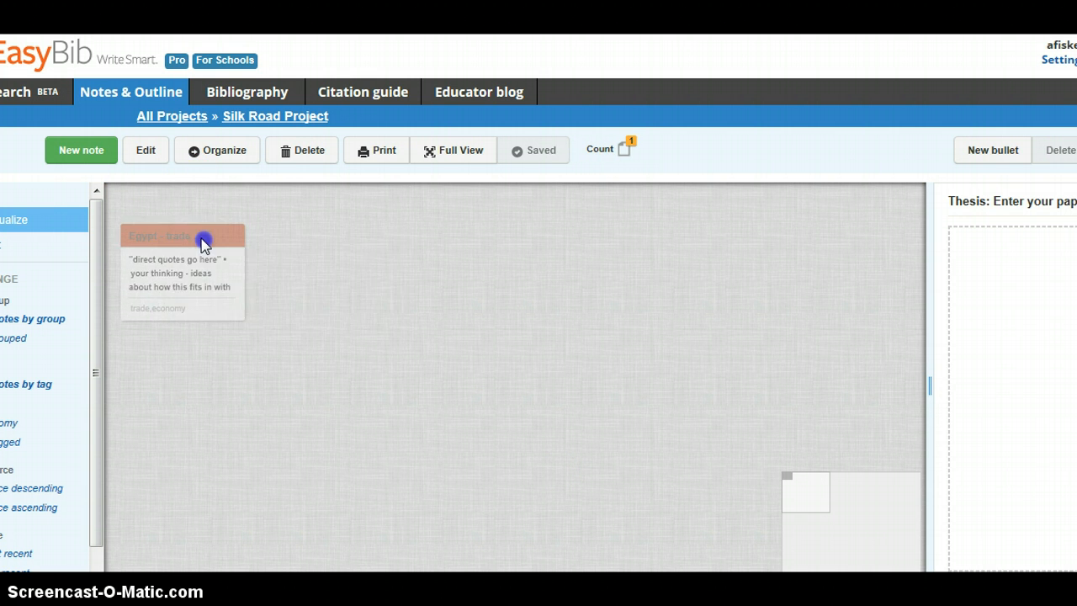
click(216, 149)
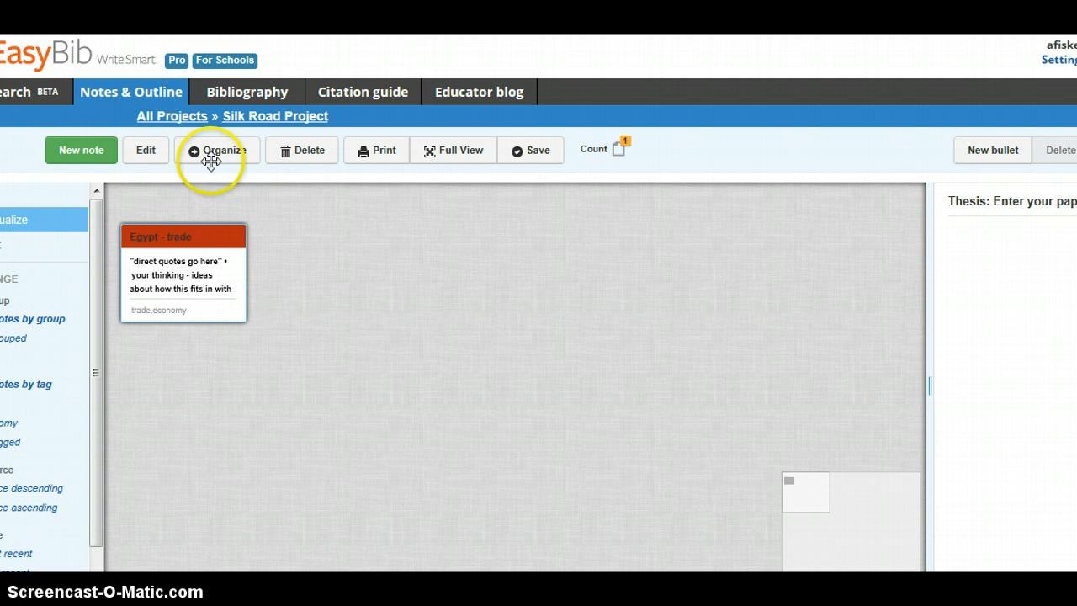
Step: View the notes as an outline, collapse the economy note, and return to the board
click(532, 150)
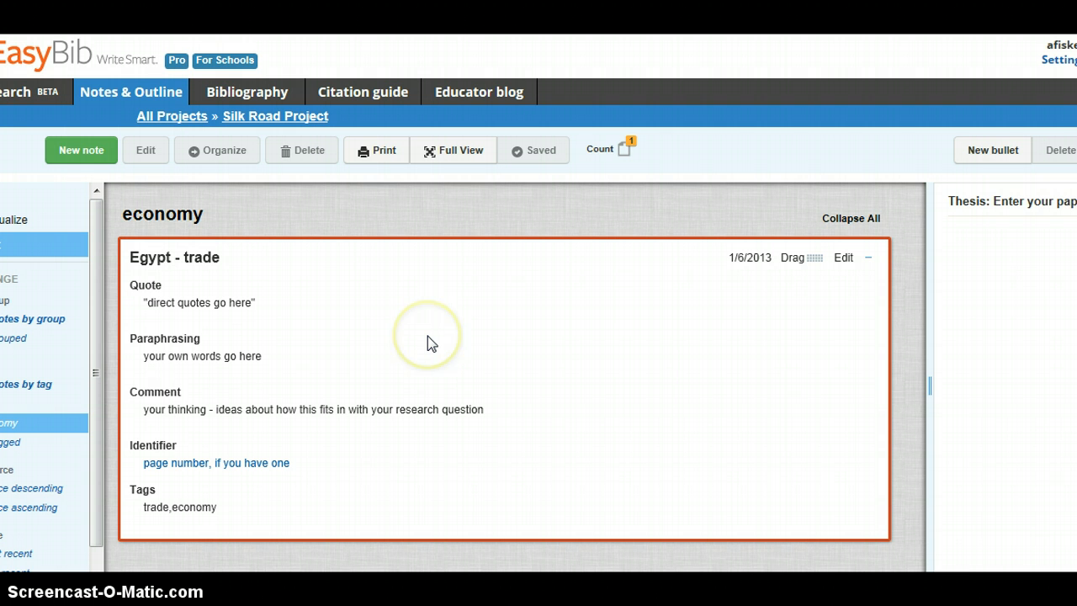
mouse_move(389, 220)
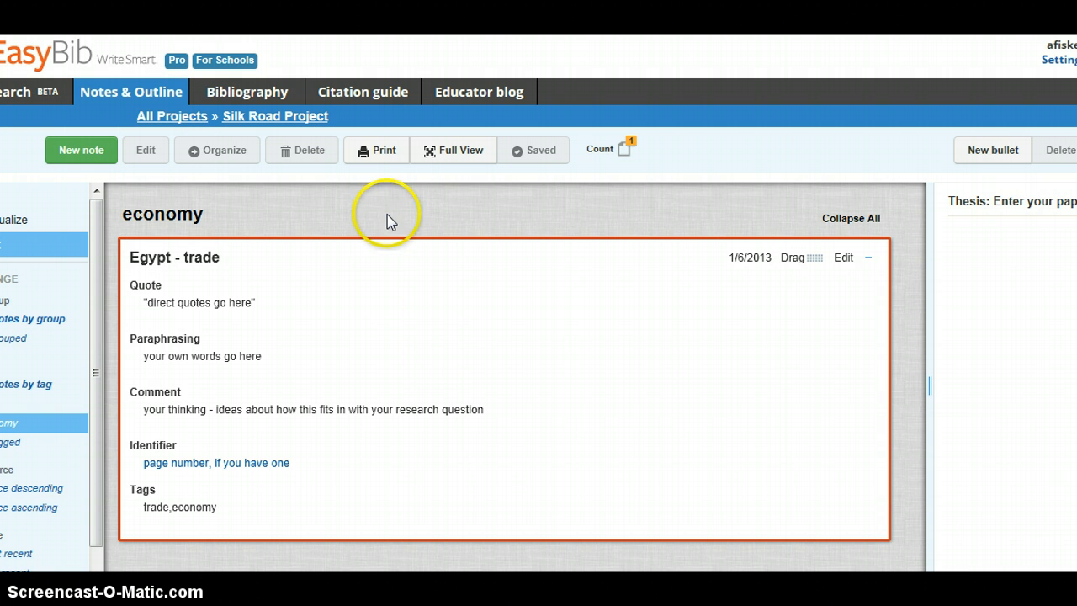
mouse_move(861, 228)
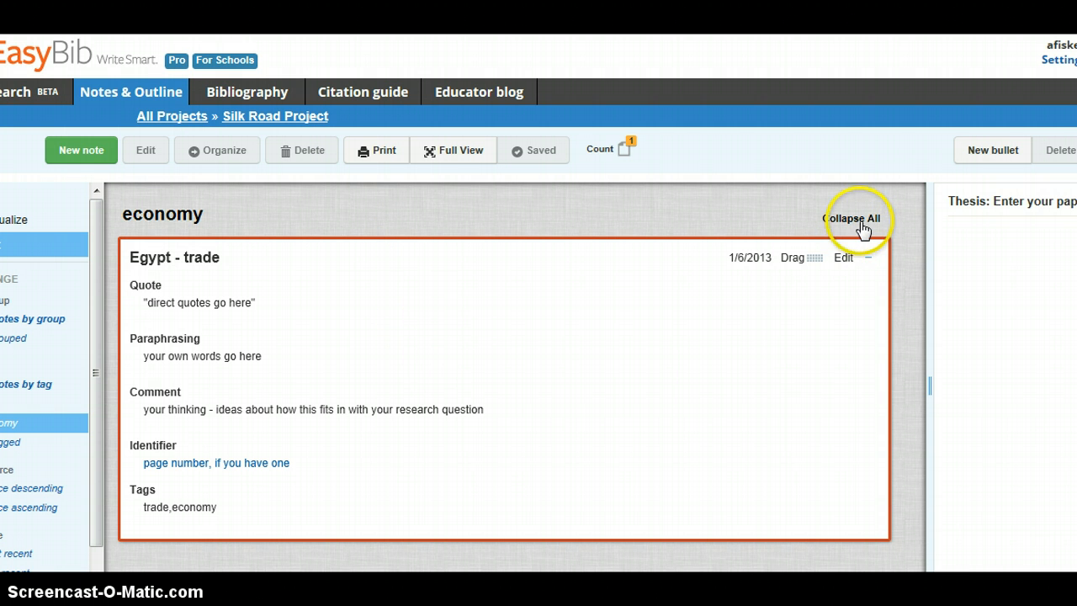
click(854, 219)
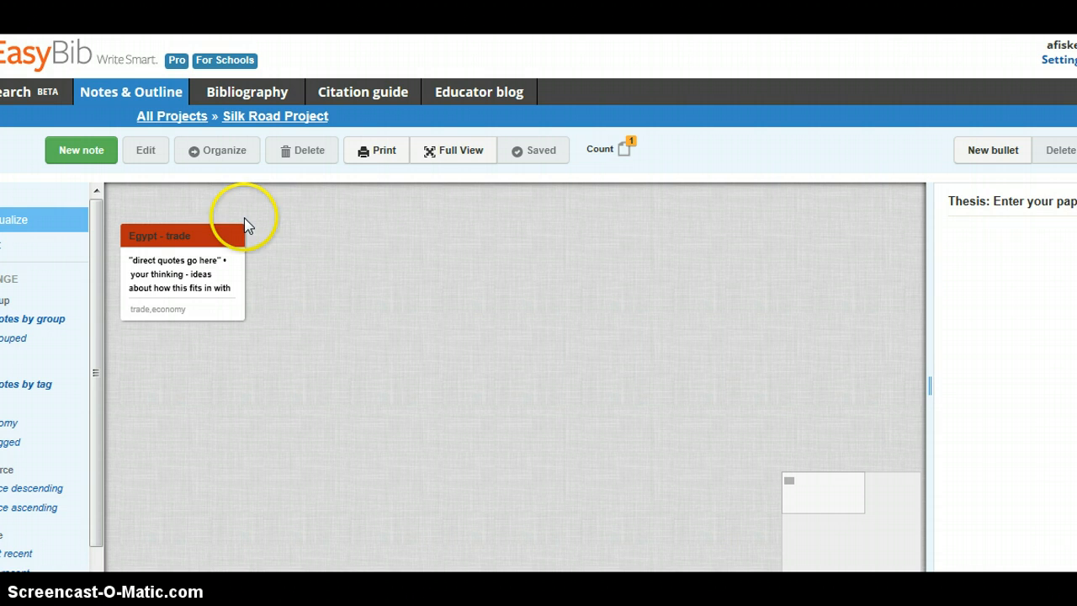
Step: Create and save a second note titled 'test' with the quote 'quote'
click(81, 150)
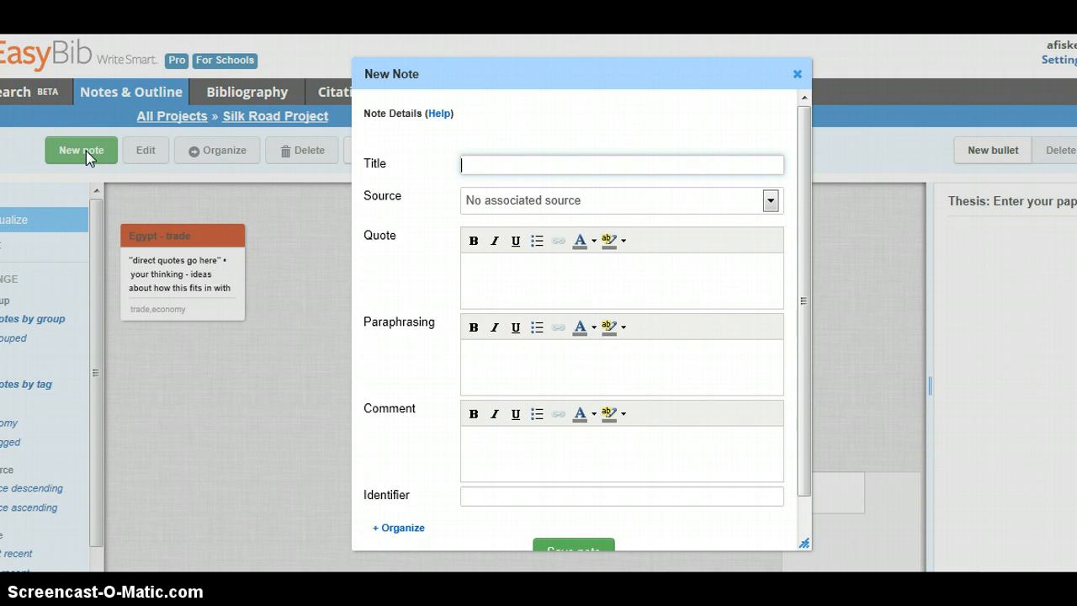
text(test)
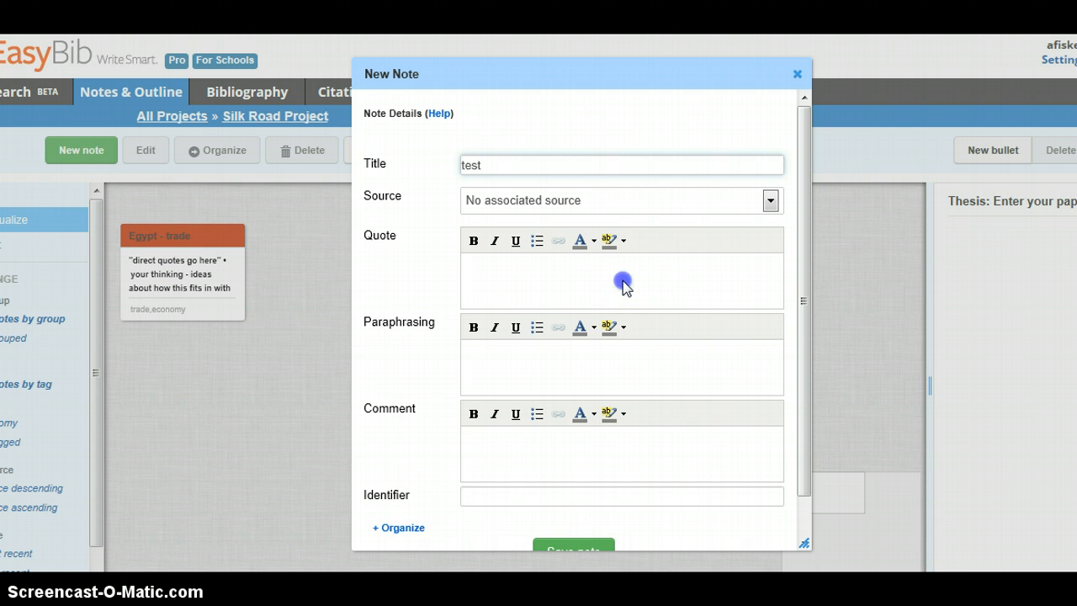
text(quoe)
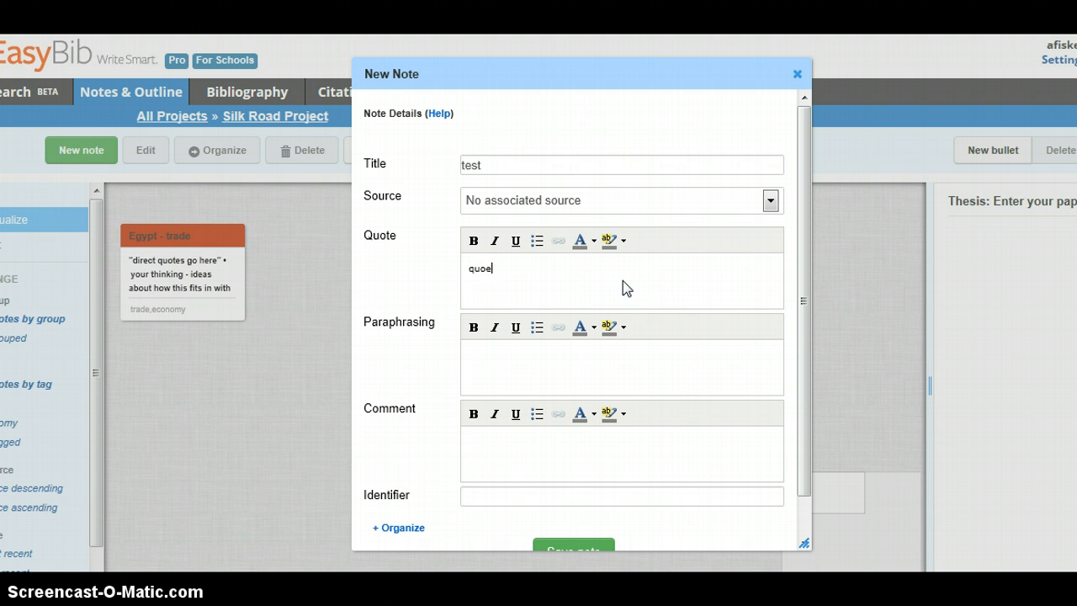
text(t)
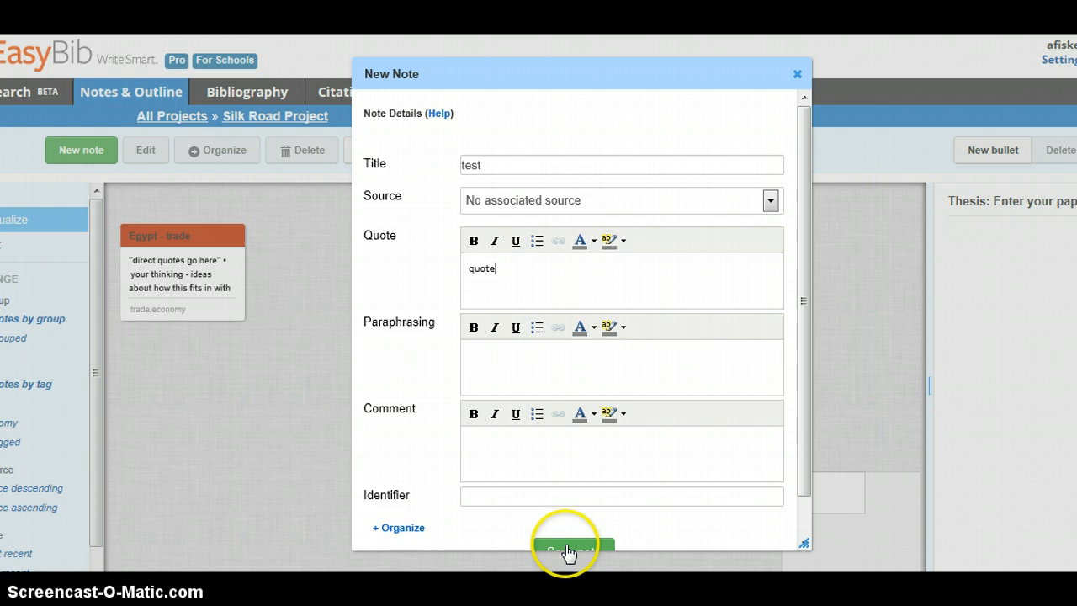
click(570, 549)
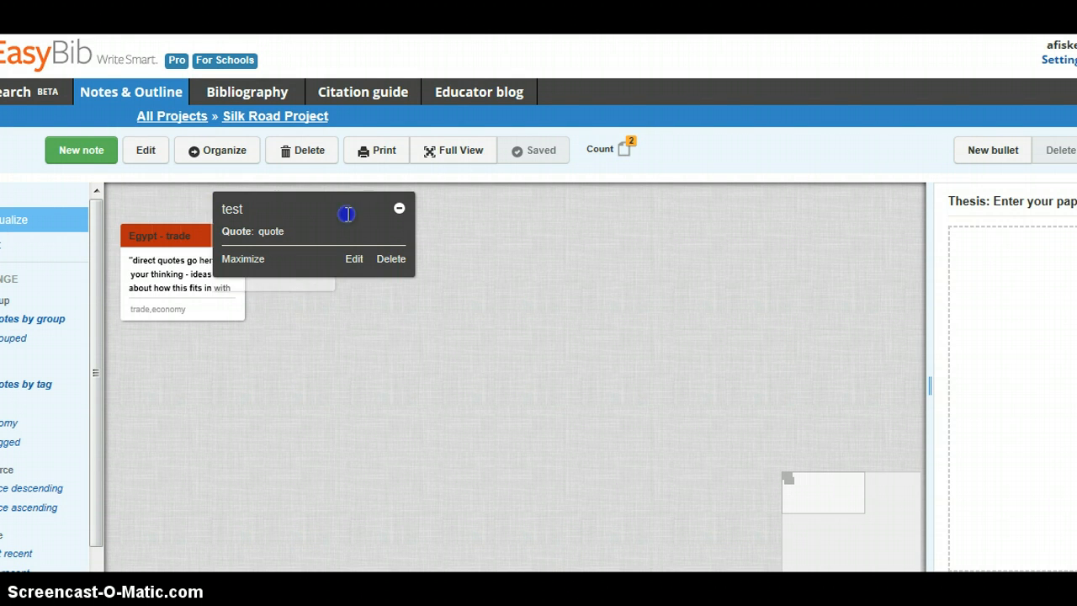
Step: Drag the test card onto the board, group it with Egypt - trade, then pull it back out as a separate card
drag(316, 209, 324, 357)
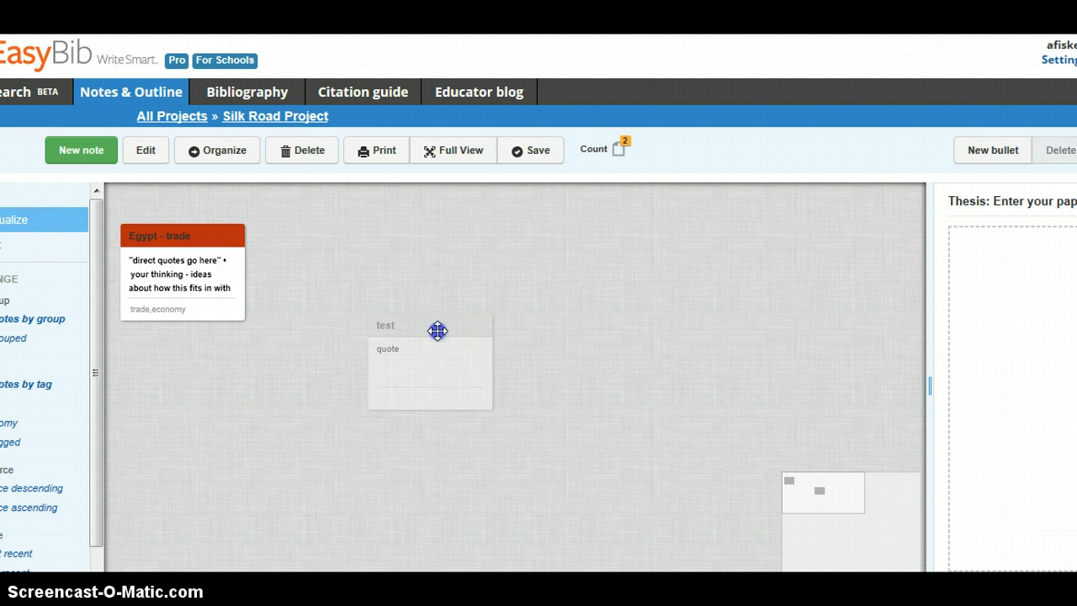
drag(437, 328, 189, 266)
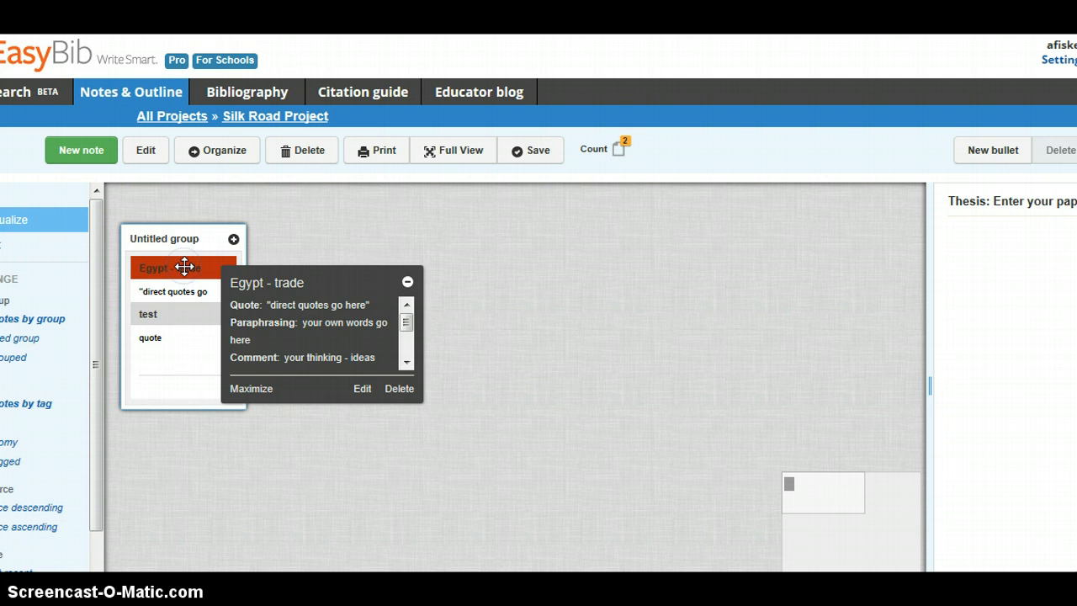
click(407, 281)
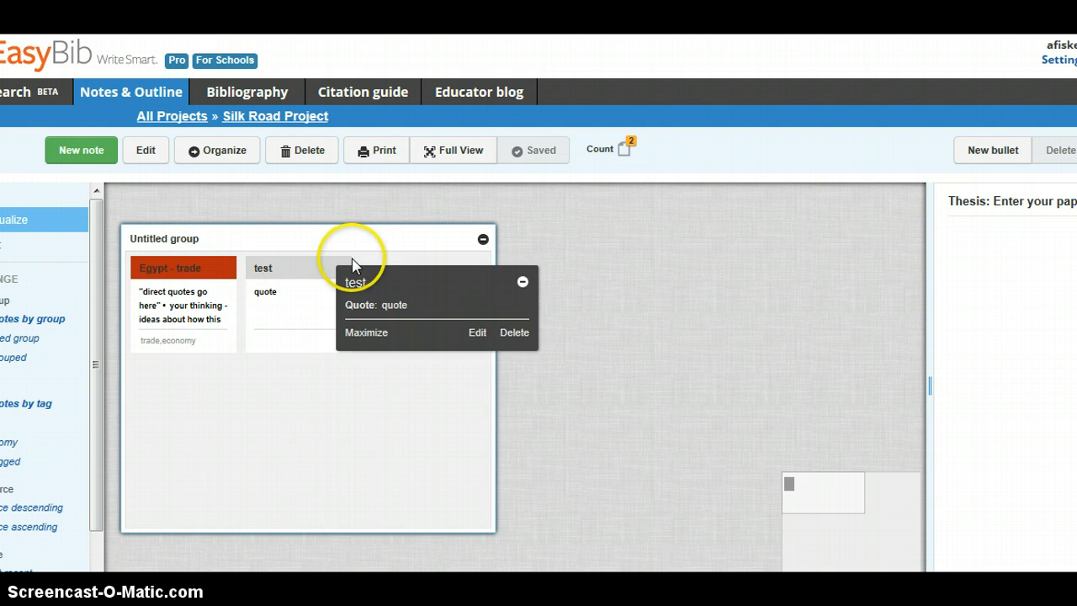
mouse_move(289, 279)
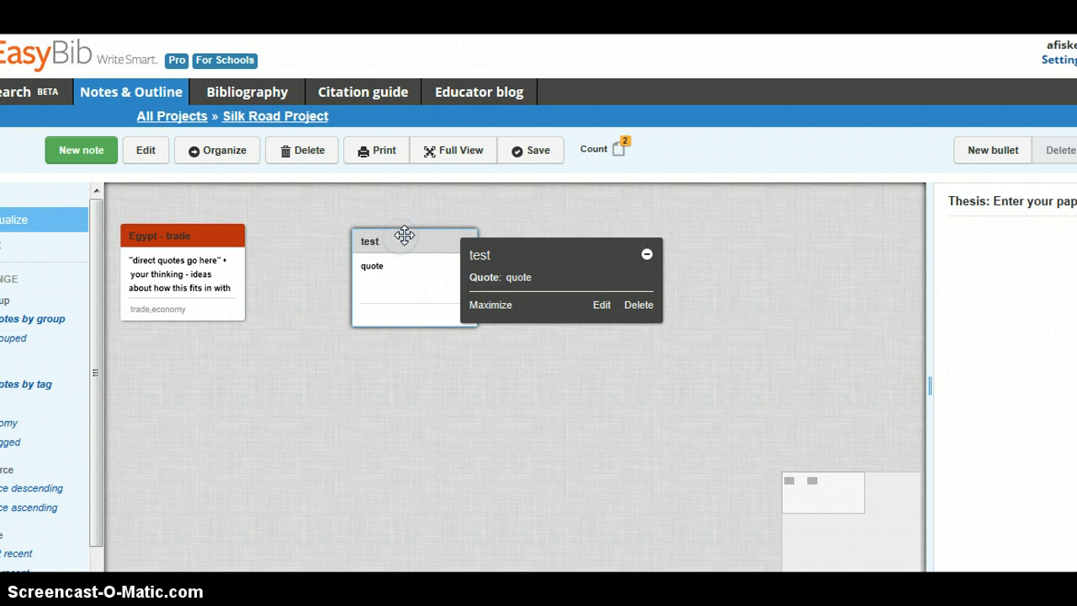
click(530, 150)
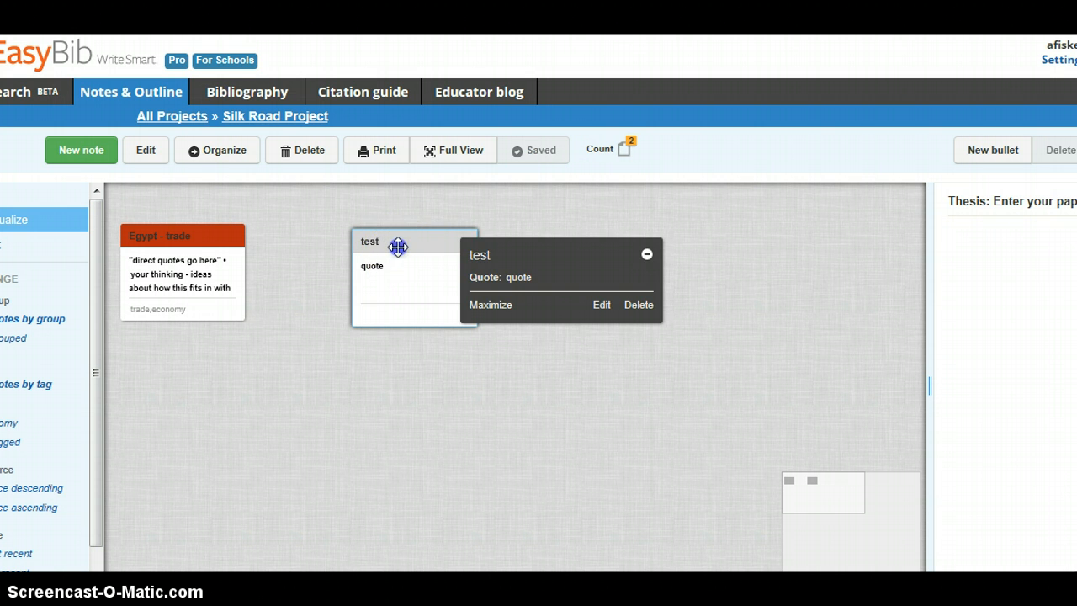
Step: Add the test and Egypt - trade cards to the outline, ordered Egypt - trade I and test II
drag(400, 246, 818, 259)
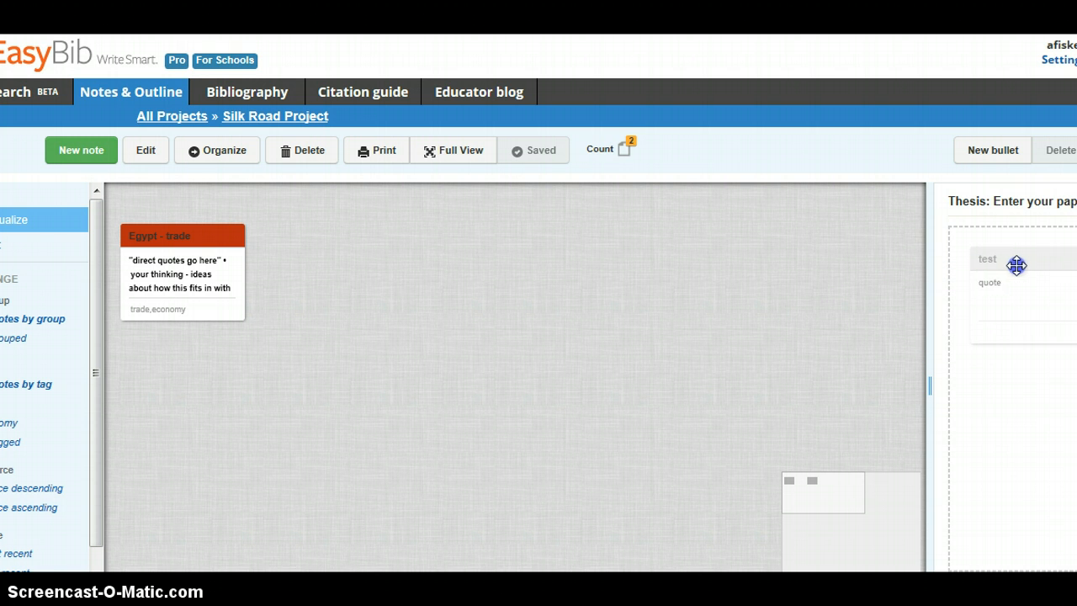
drag(1016, 265, 414, 278)
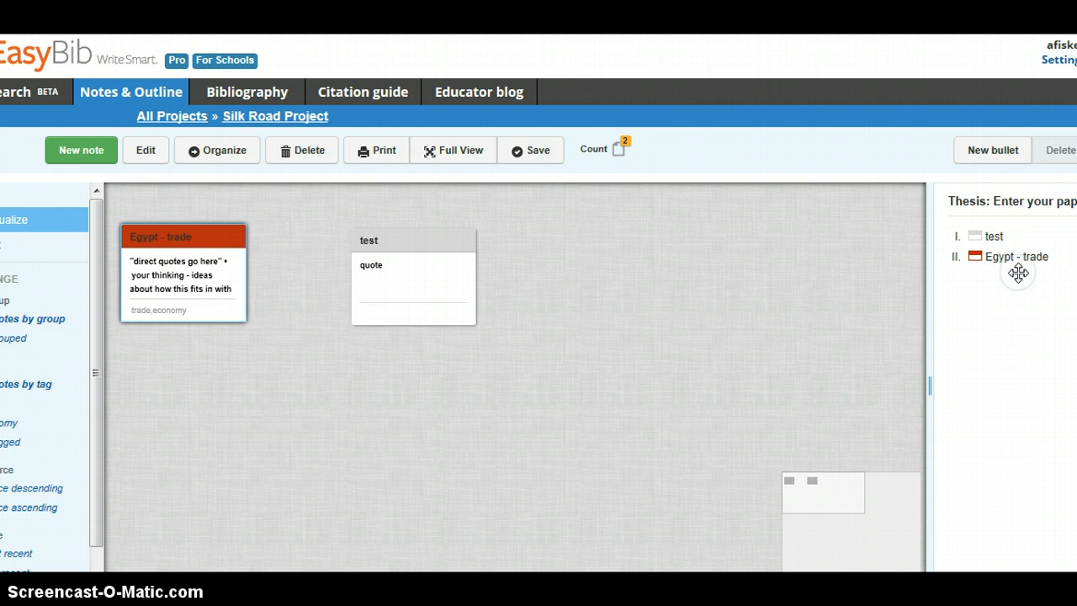
click(531, 150)
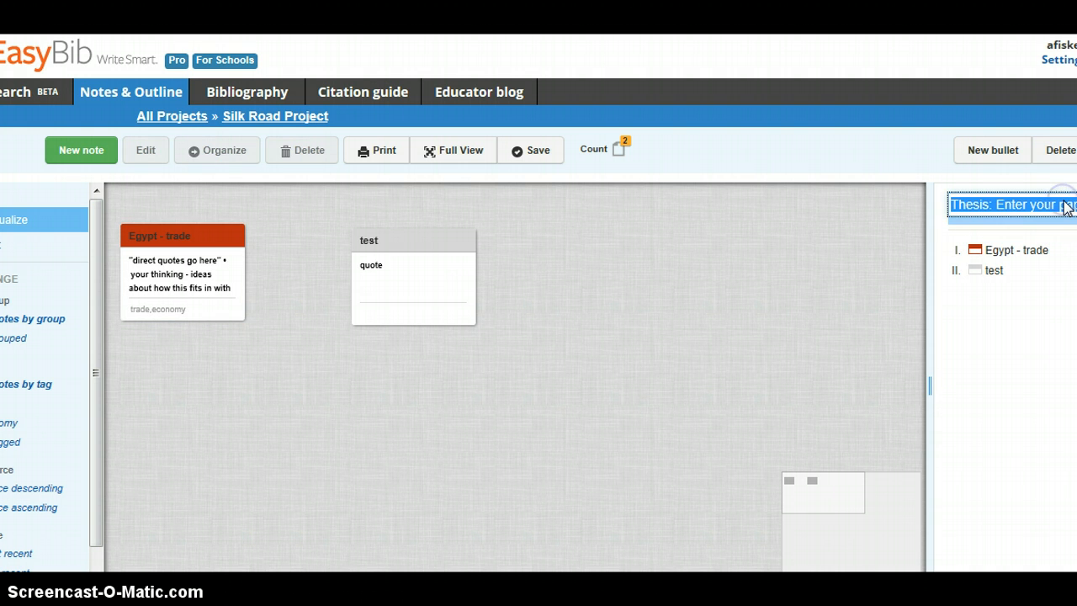
click(531, 150)
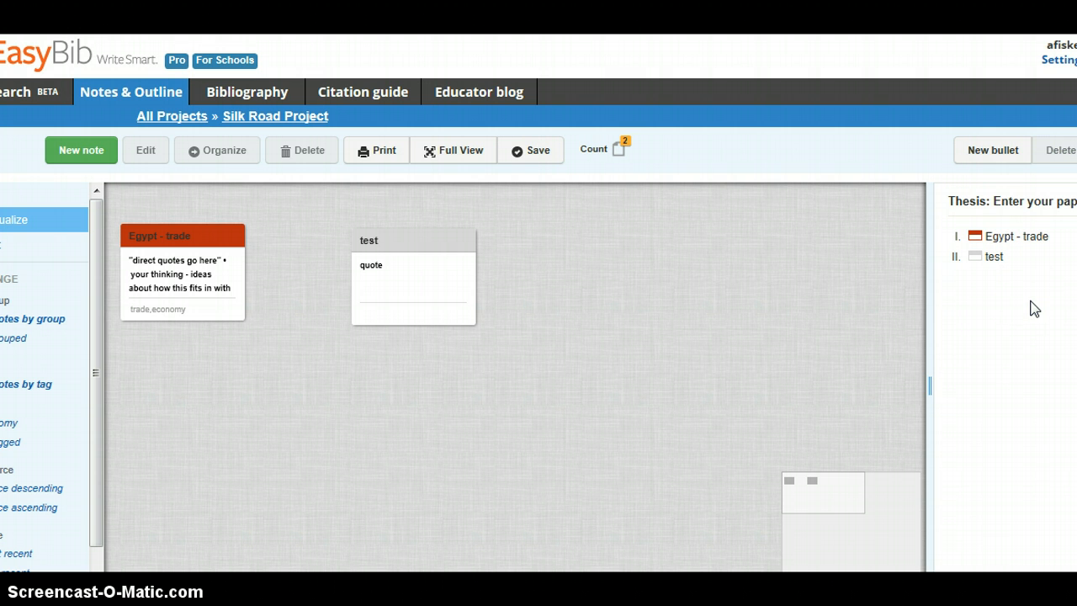
mouse_move(703, 219)
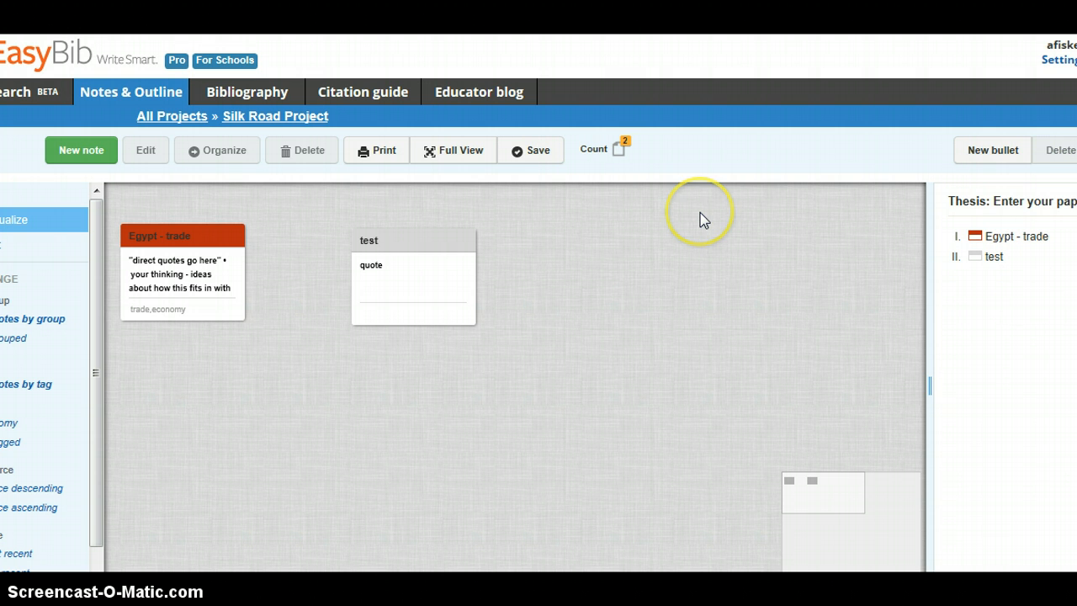
Step: Save the Silk Road Project with both note cards and the two-item outline
click(531, 150)
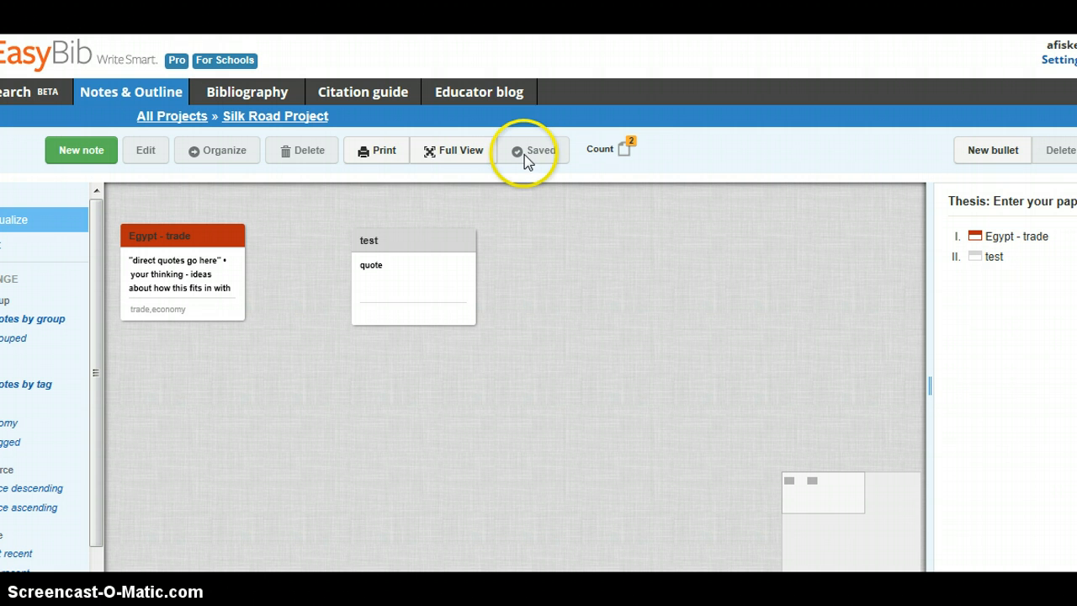
mouse_move(498, 212)
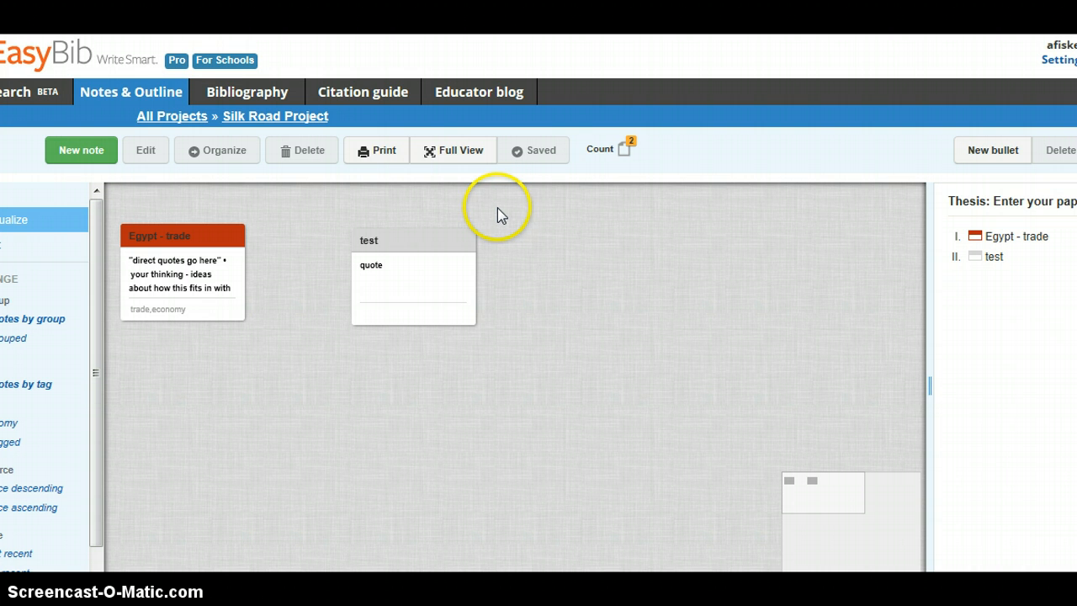
mouse_move(375, 150)
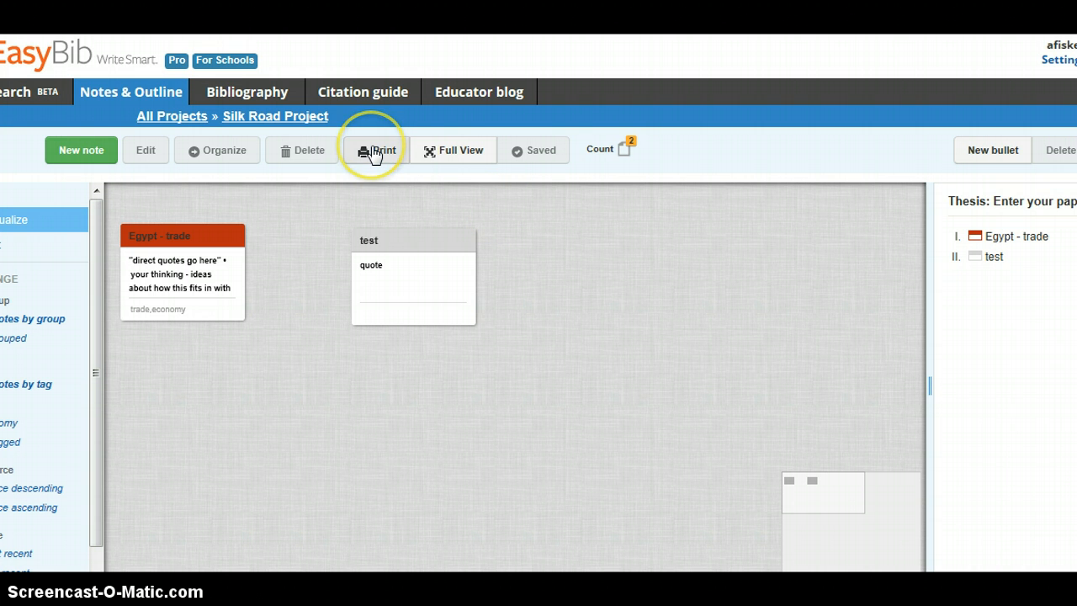
click(375, 150)
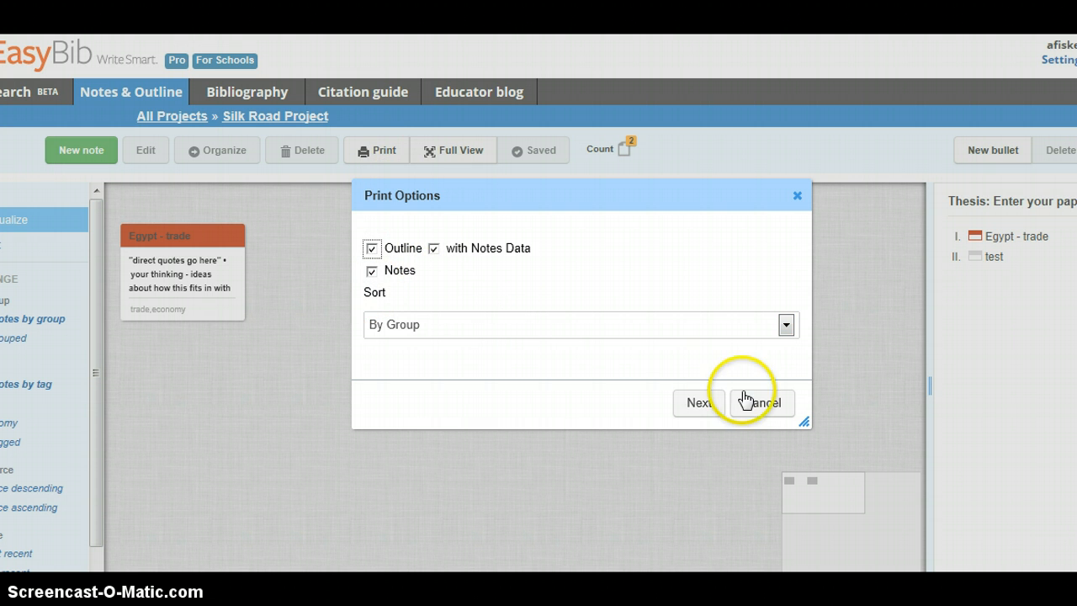
click(761, 402)
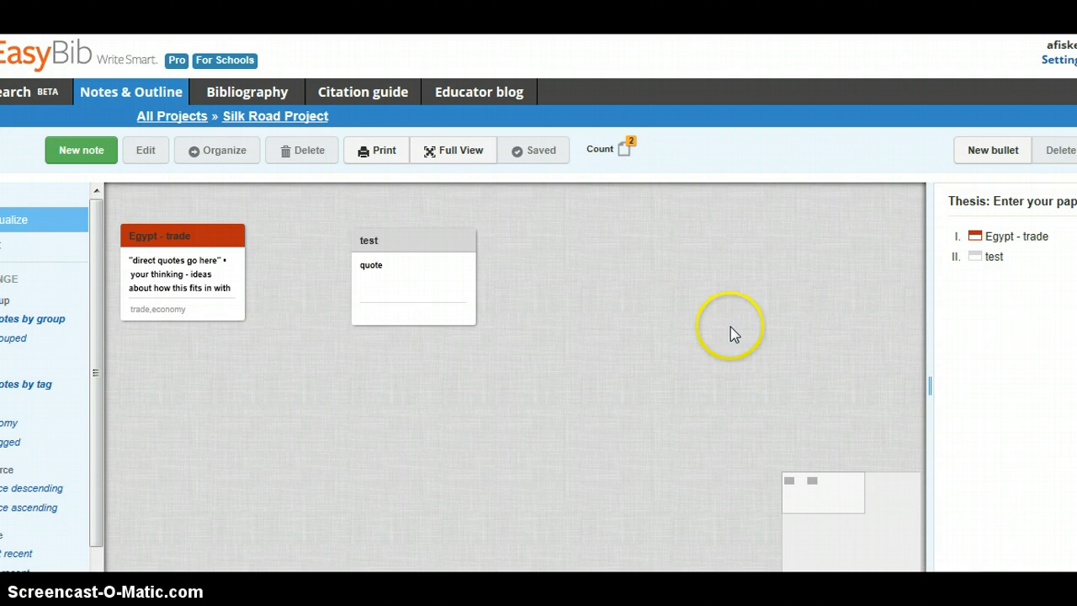
mouse_move(753, 215)
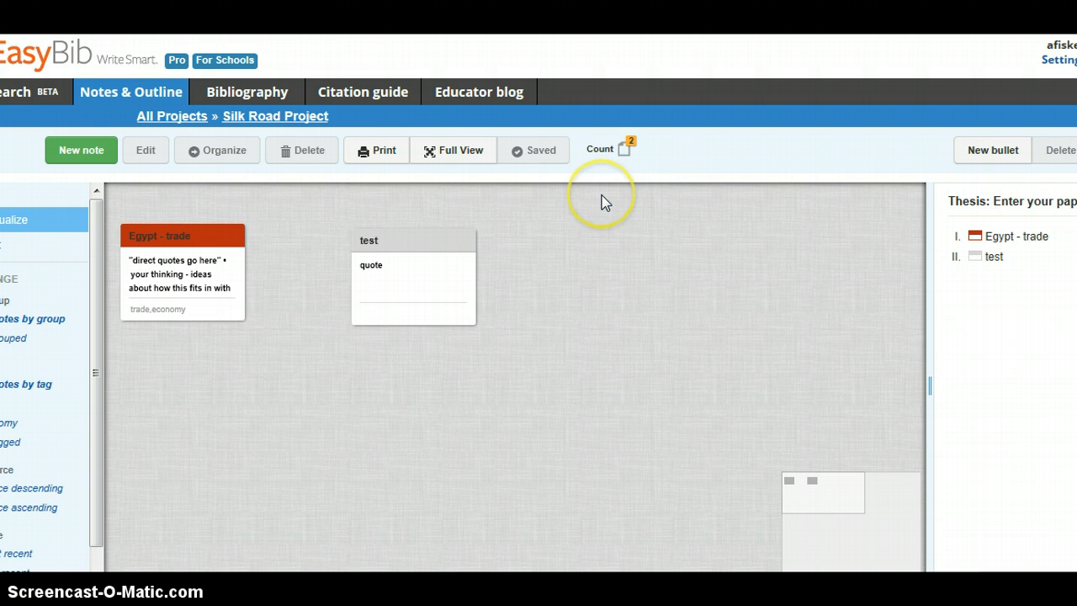
mouse_move(604, 202)
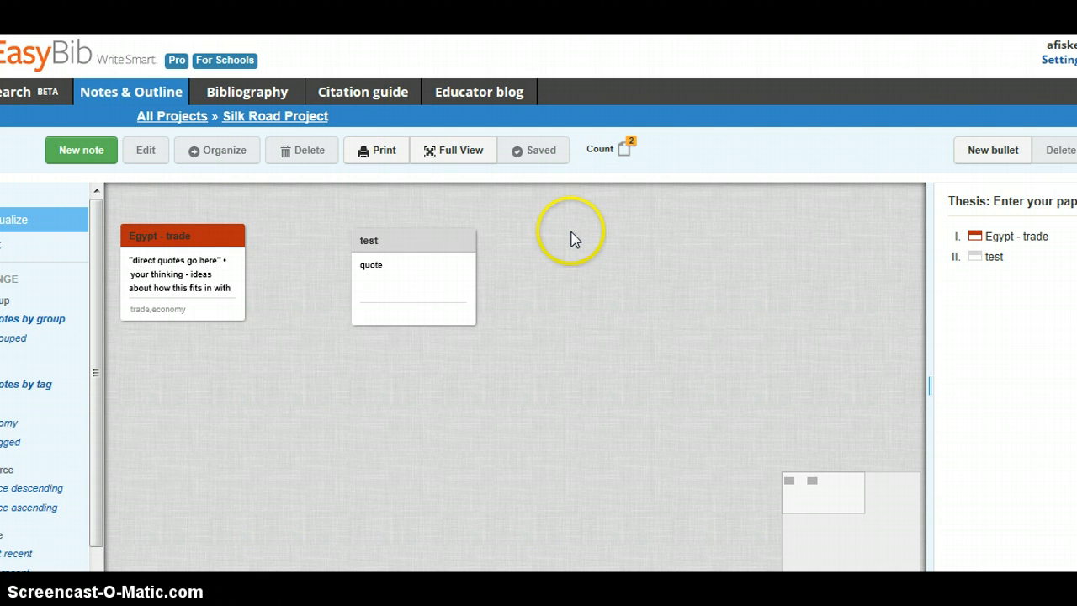
mouse_move(181, 149)
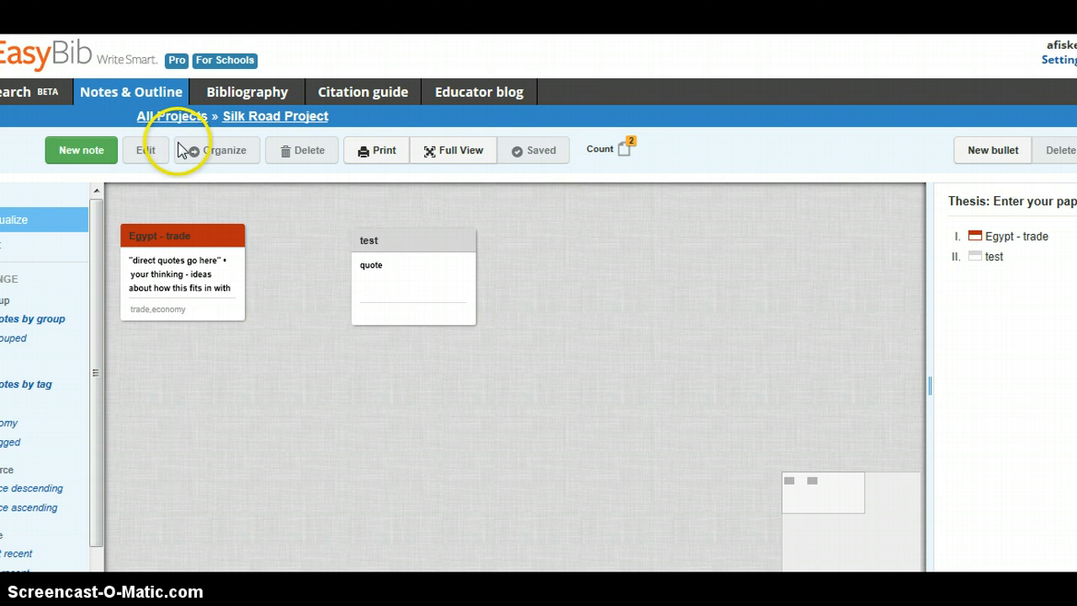